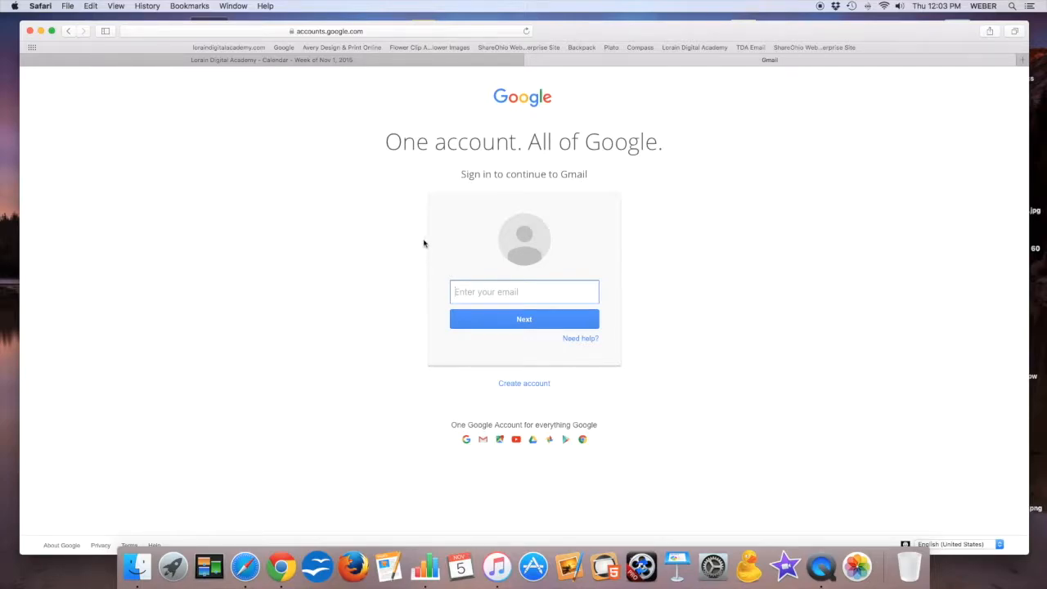
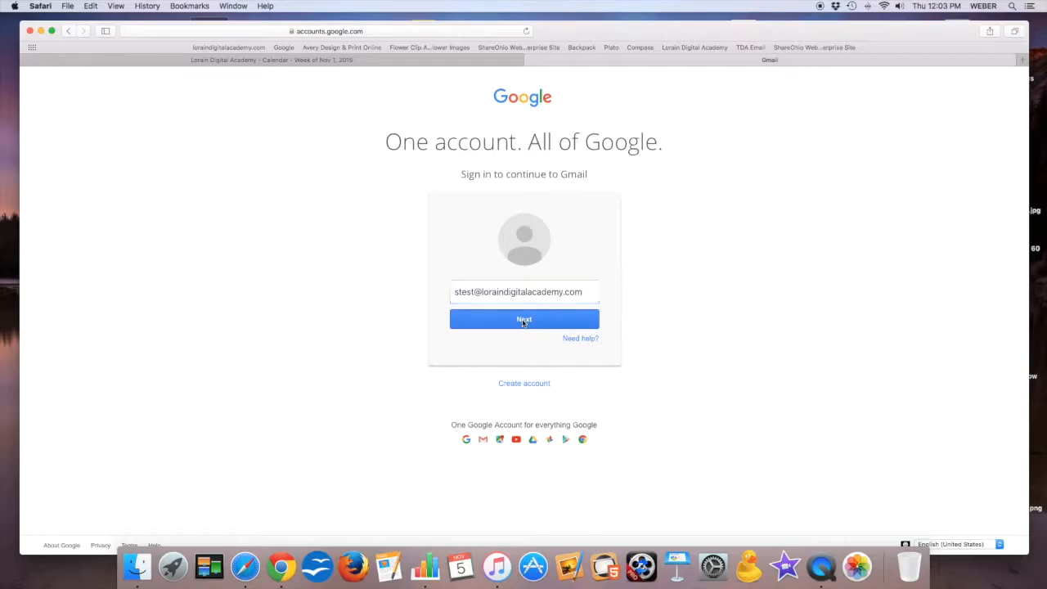
click(523, 319)
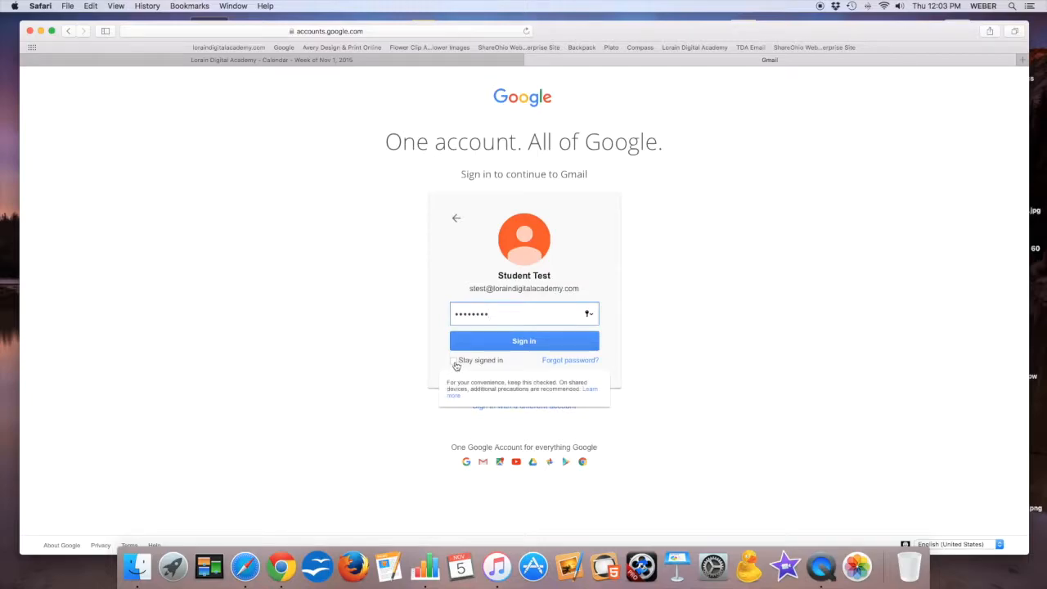
- Sign in with 'Stay signed in' checked so the school Gmail inbox loads
click(455, 360)
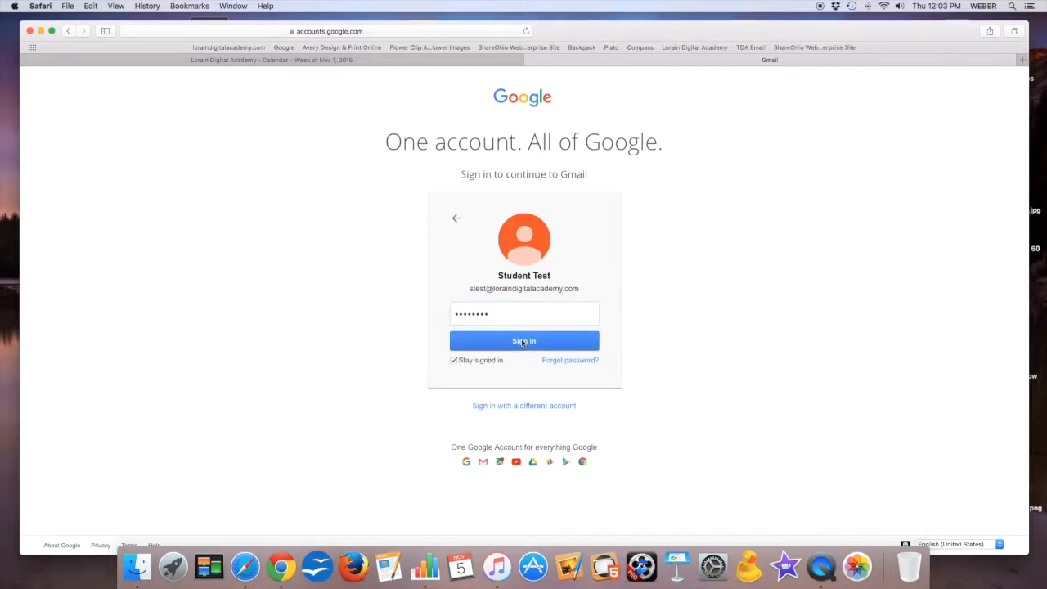
click(523, 340)
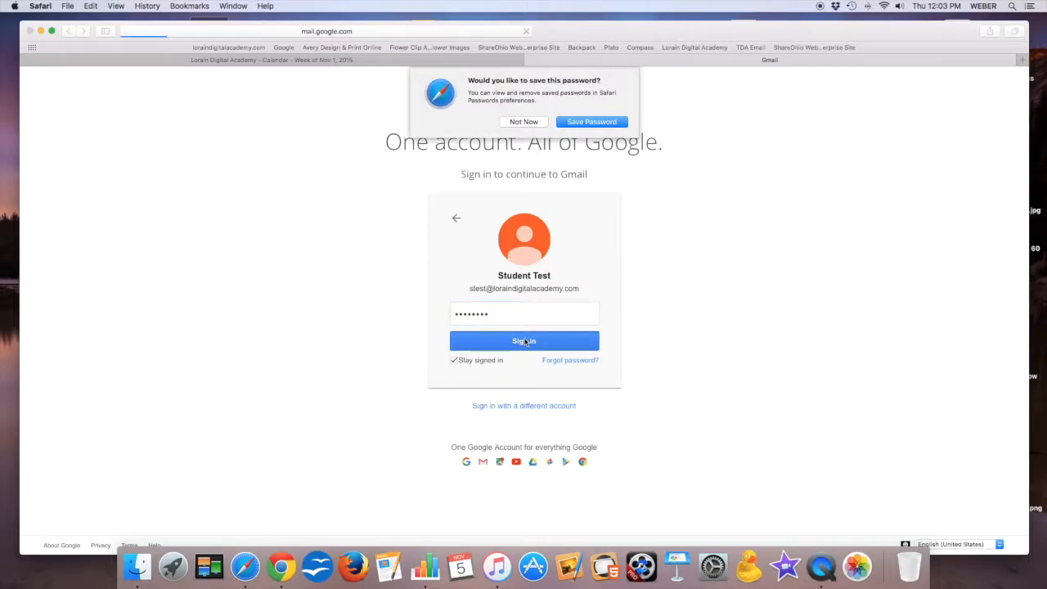
click(524, 342)
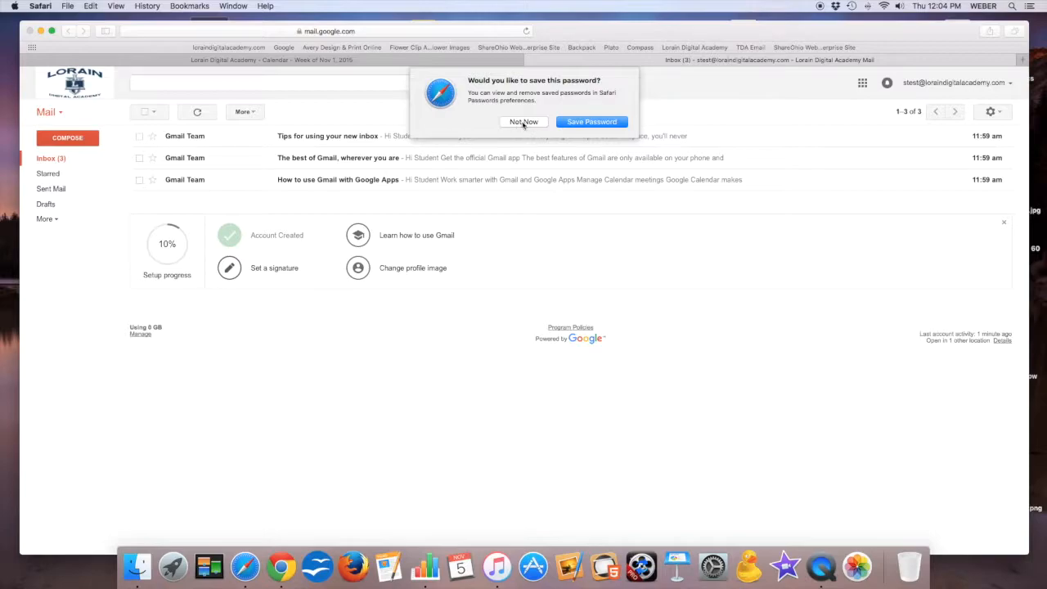
- Decline Safari's save-password offer and check the Gmail Team welcome messages
click(524, 121)
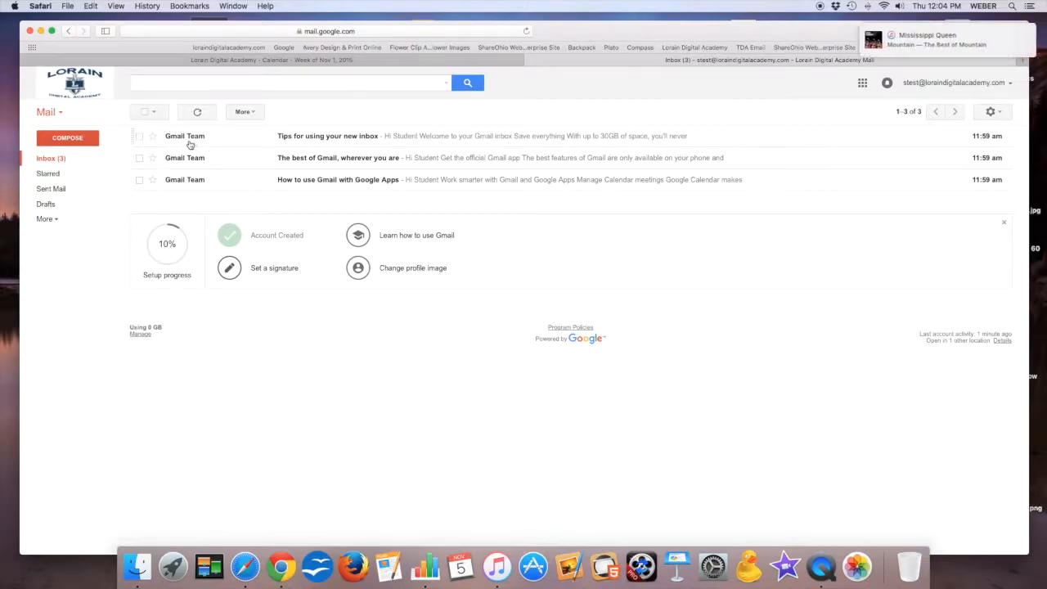
click(139, 136)
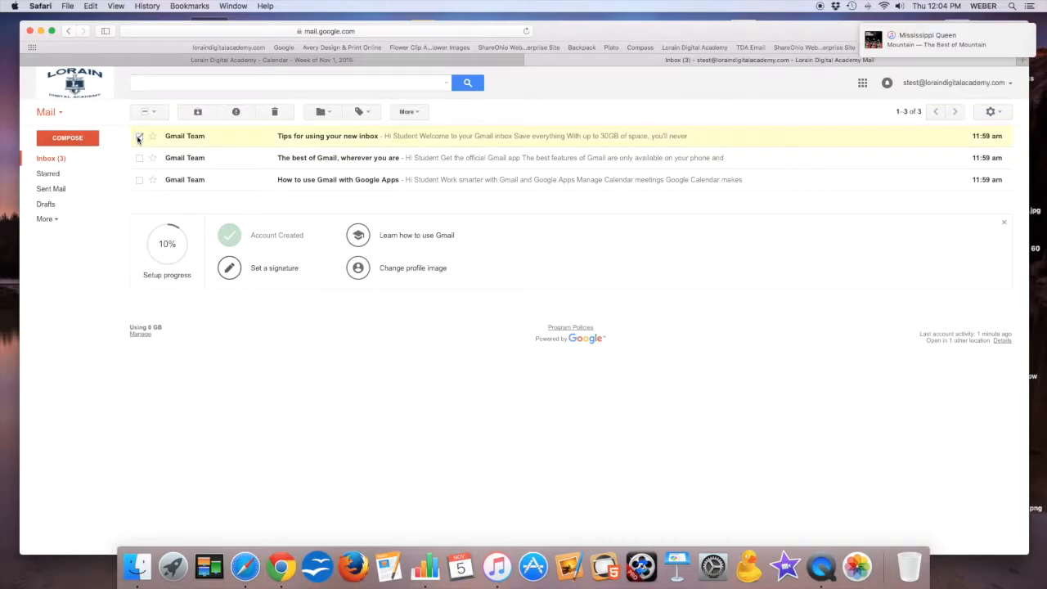
click(144, 111)
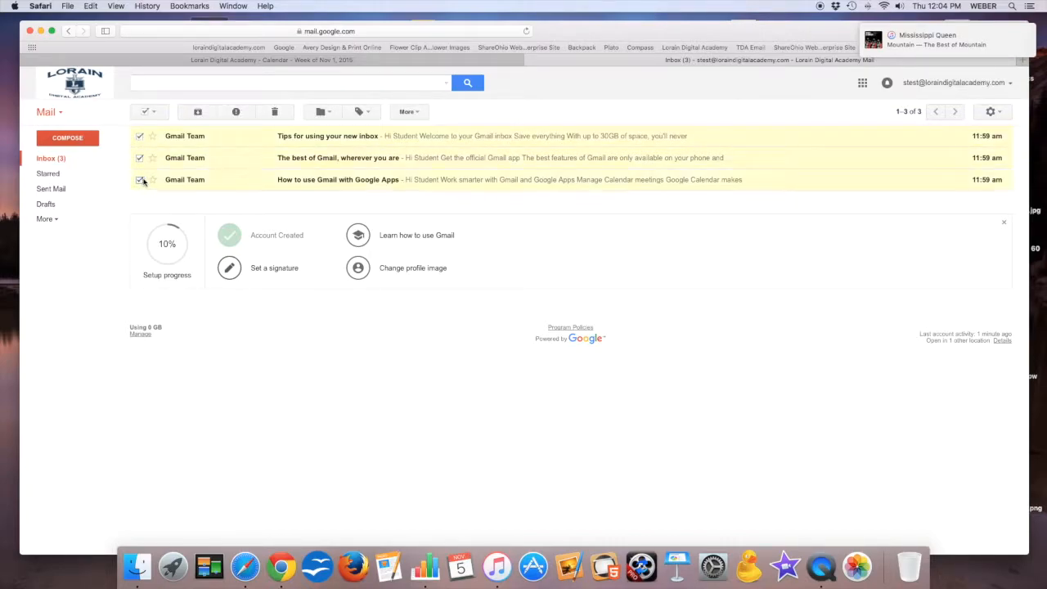
mouse_move(275, 111)
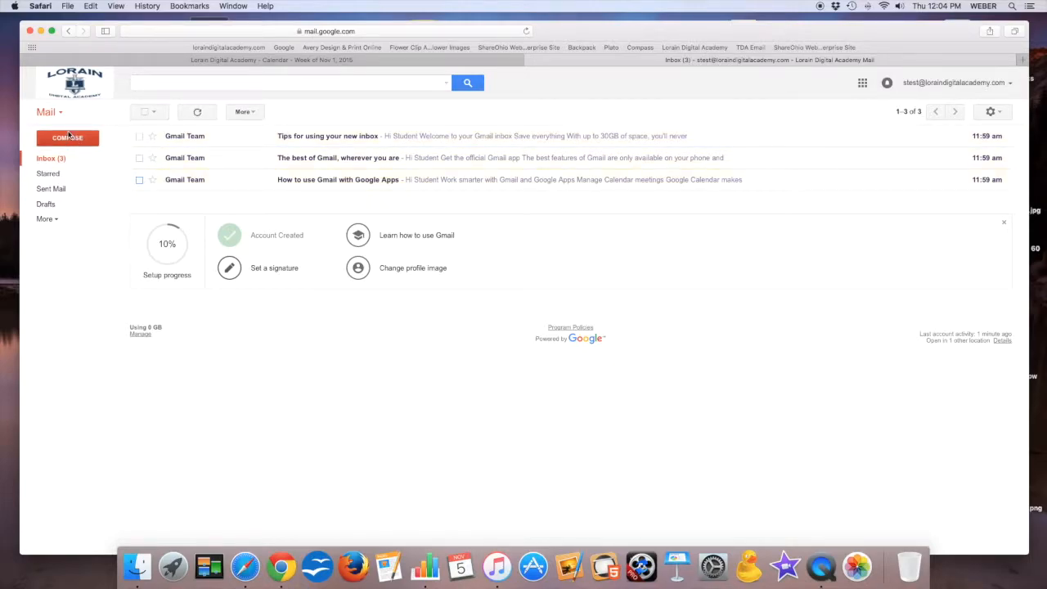
mouse_move(315, 147)
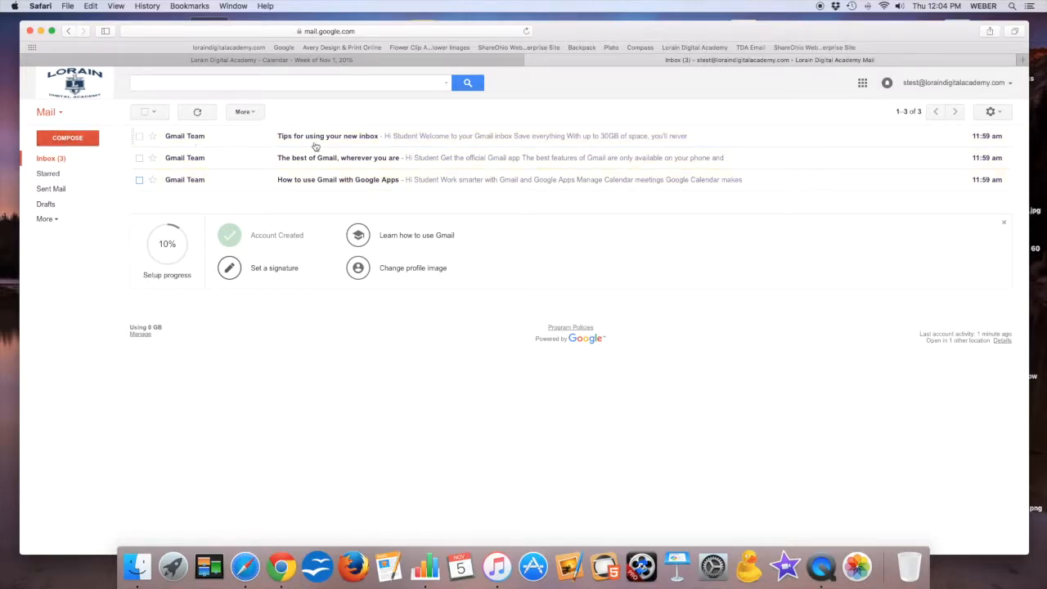
mouse_move(873, 121)
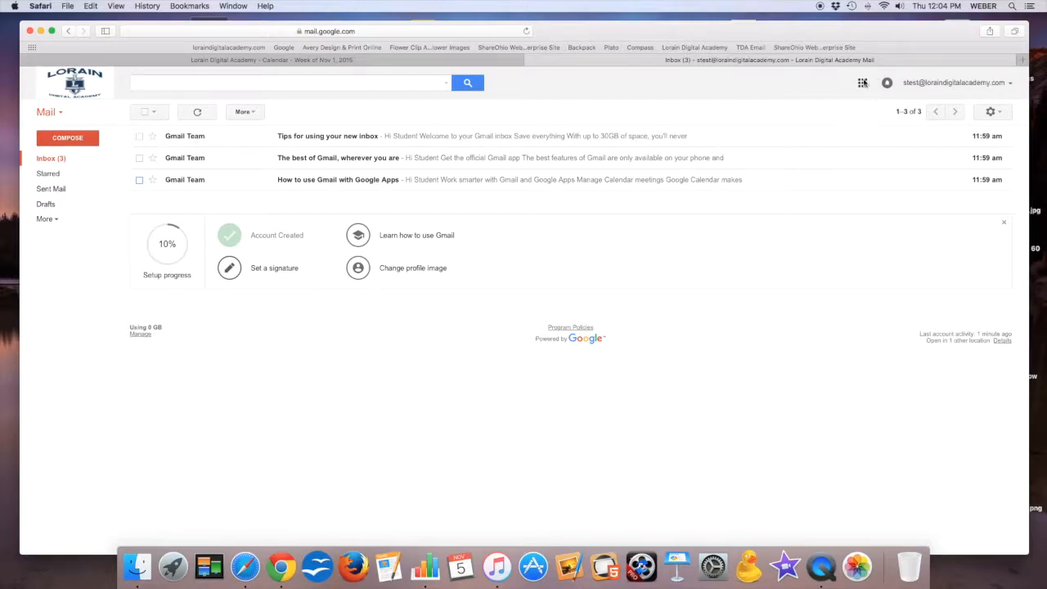
click(862, 82)
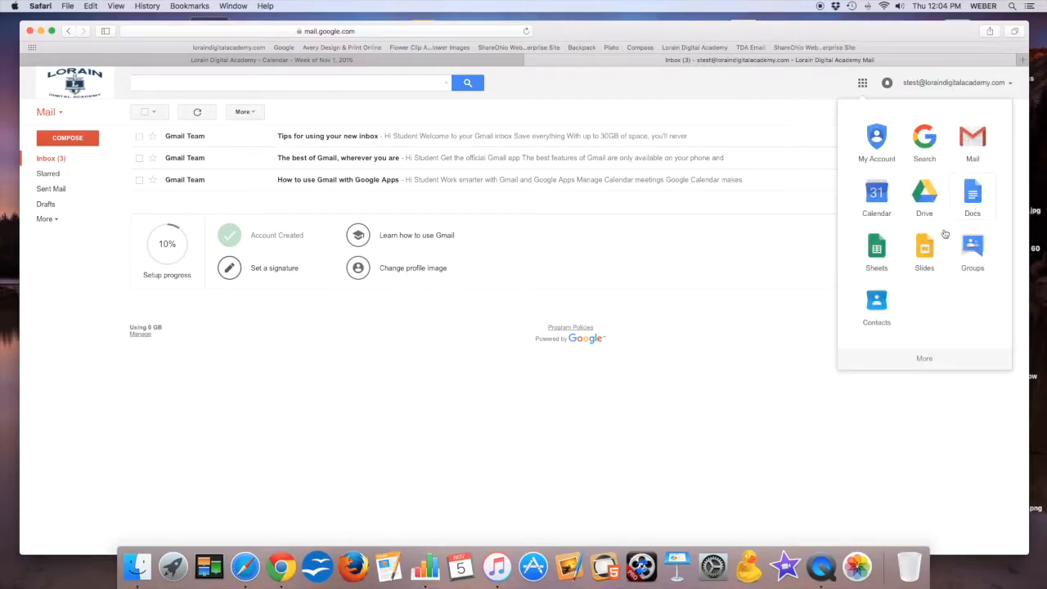
mouse_move(988, 167)
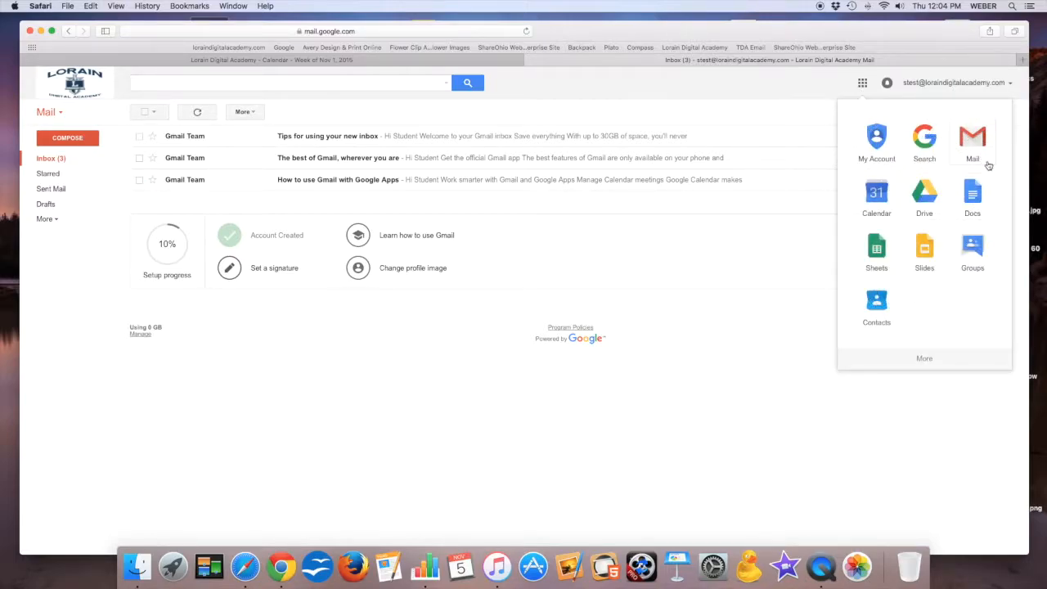
mouse_move(876, 193)
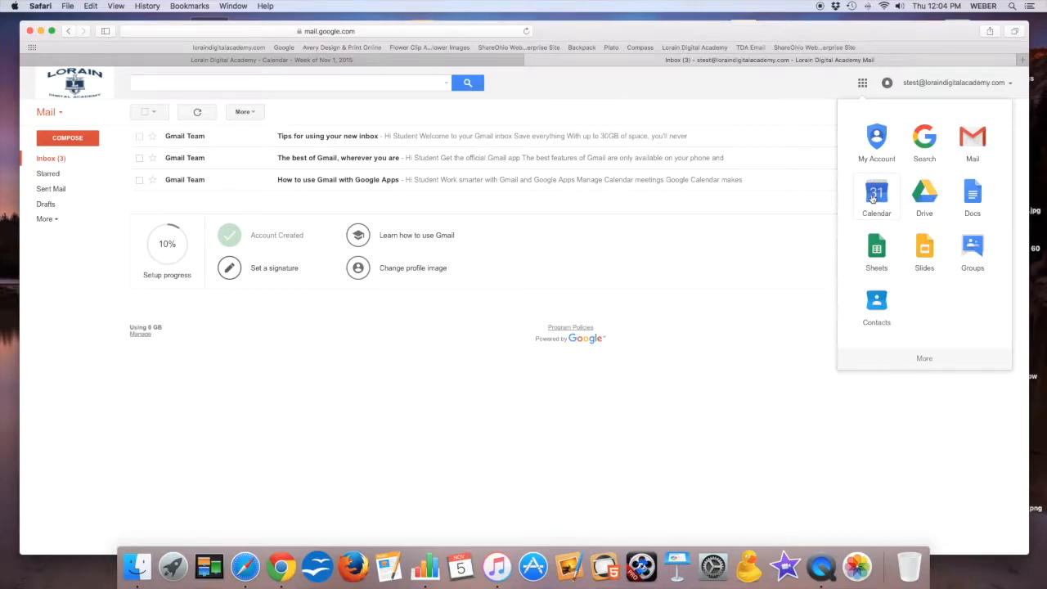
mouse_move(922, 203)
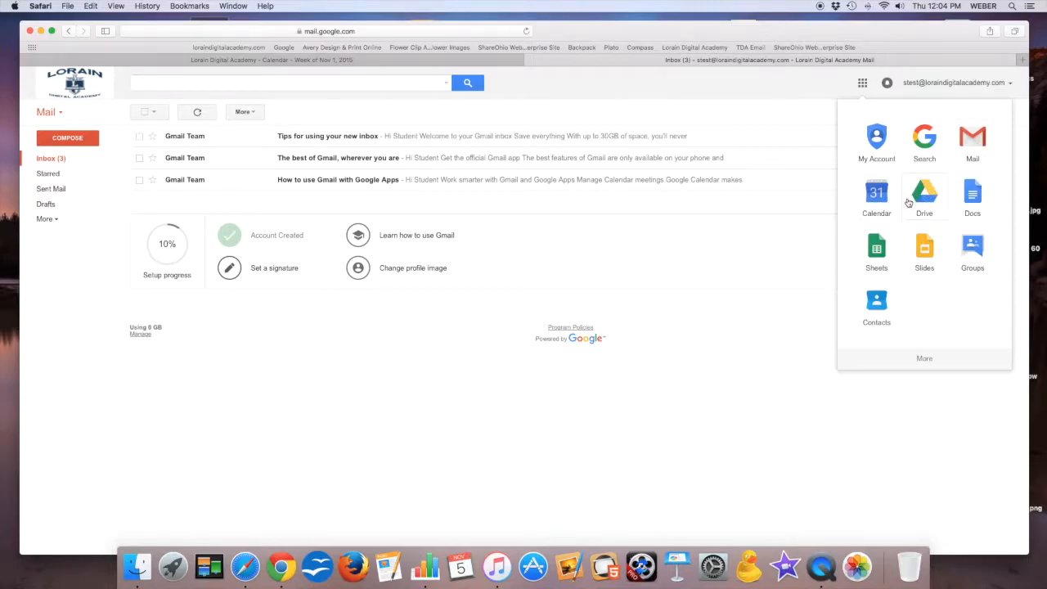
mouse_move(971, 196)
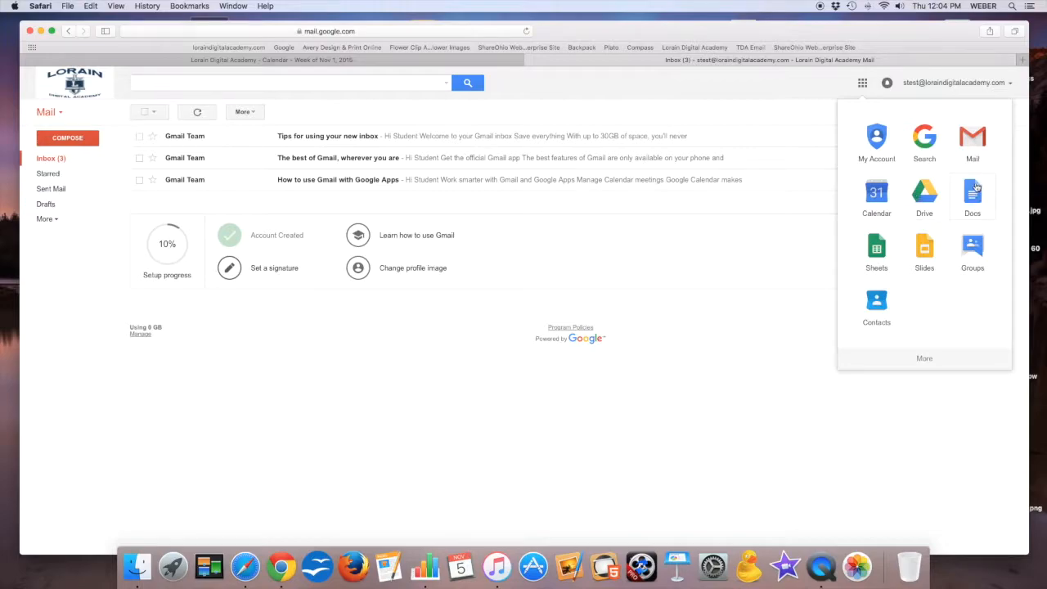
mouse_move(877, 248)
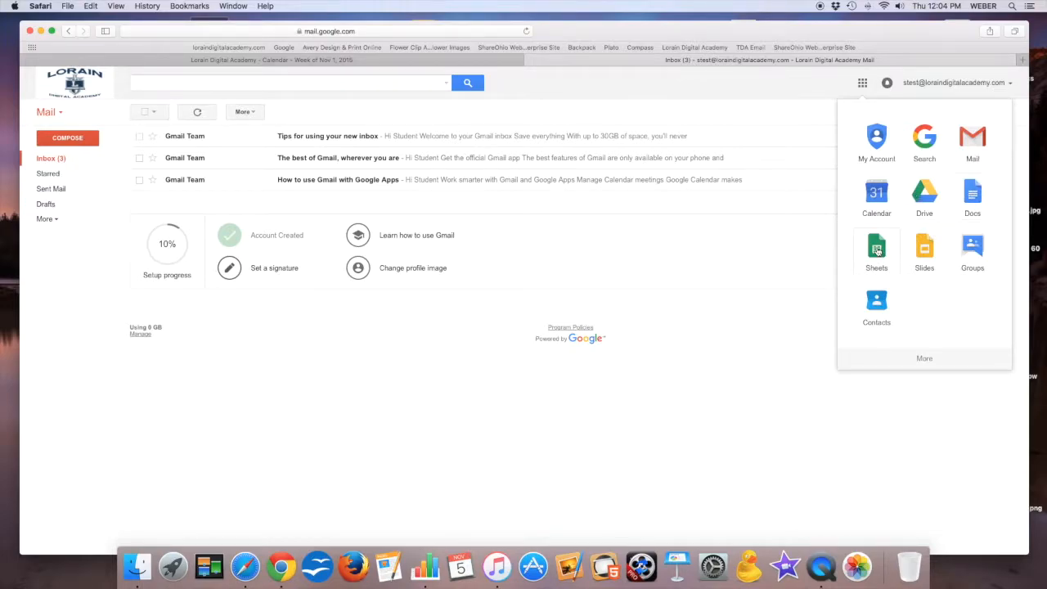
mouse_move(912, 252)
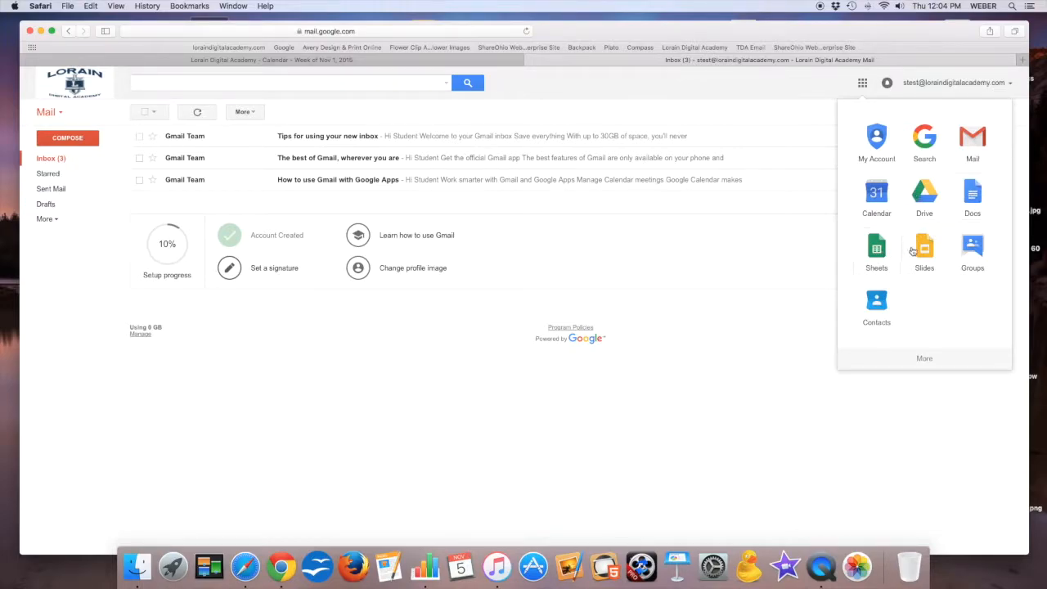
mouse_move(942, 353)
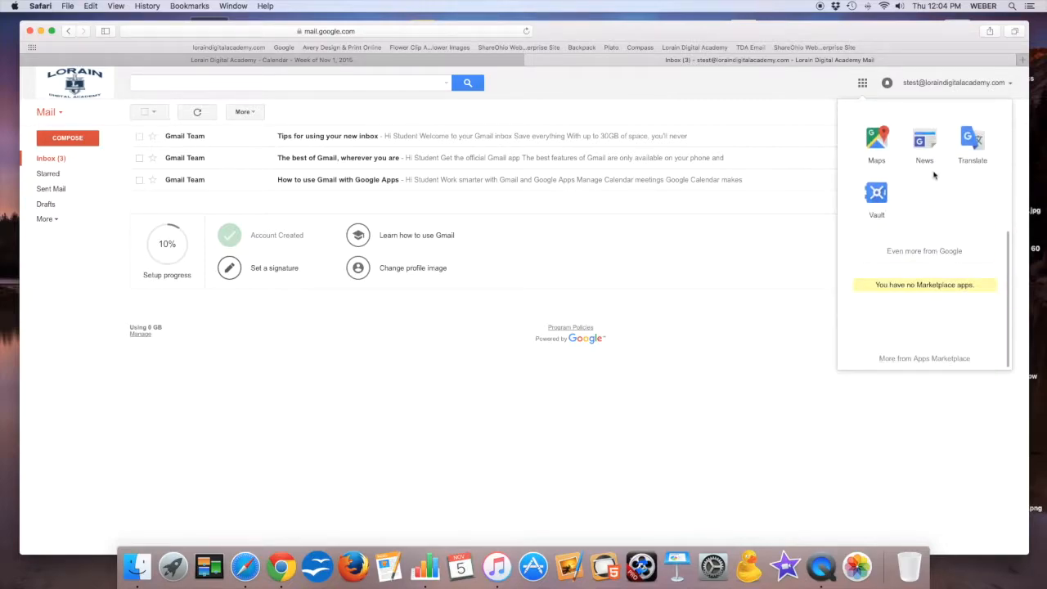
mouse_move(949, 198)
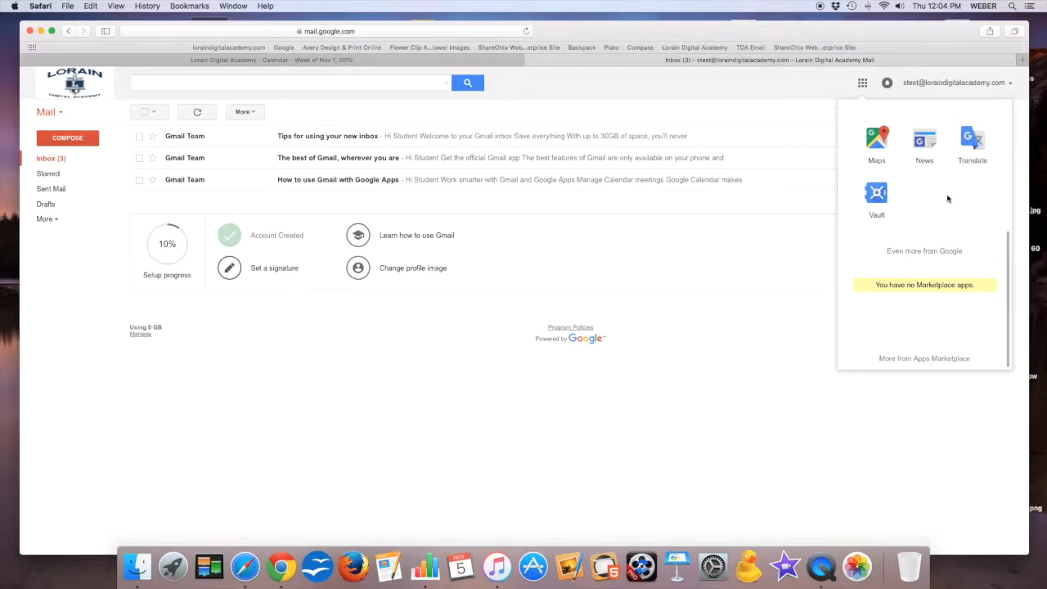
scroll(up, 3)
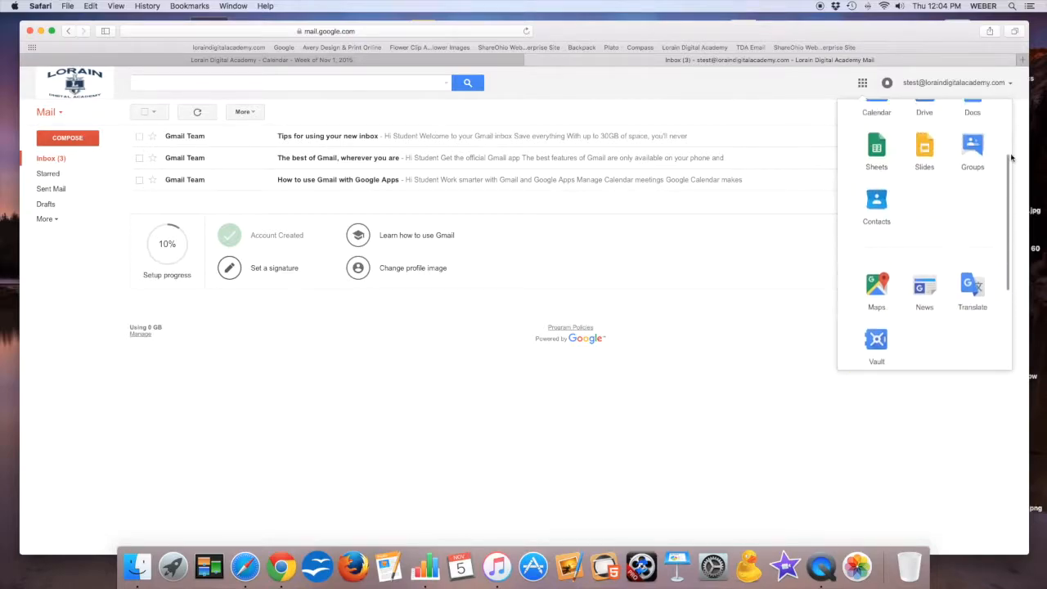
scroll(up, 3)
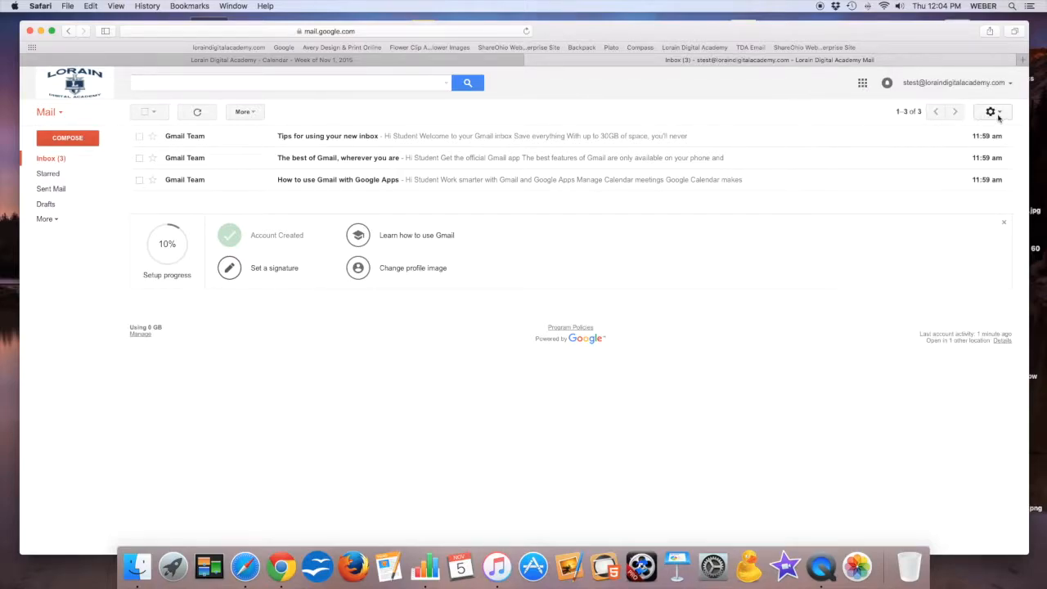
- Reach the Signature section of Gmail's General settings via the gear menu
click(991, 111)
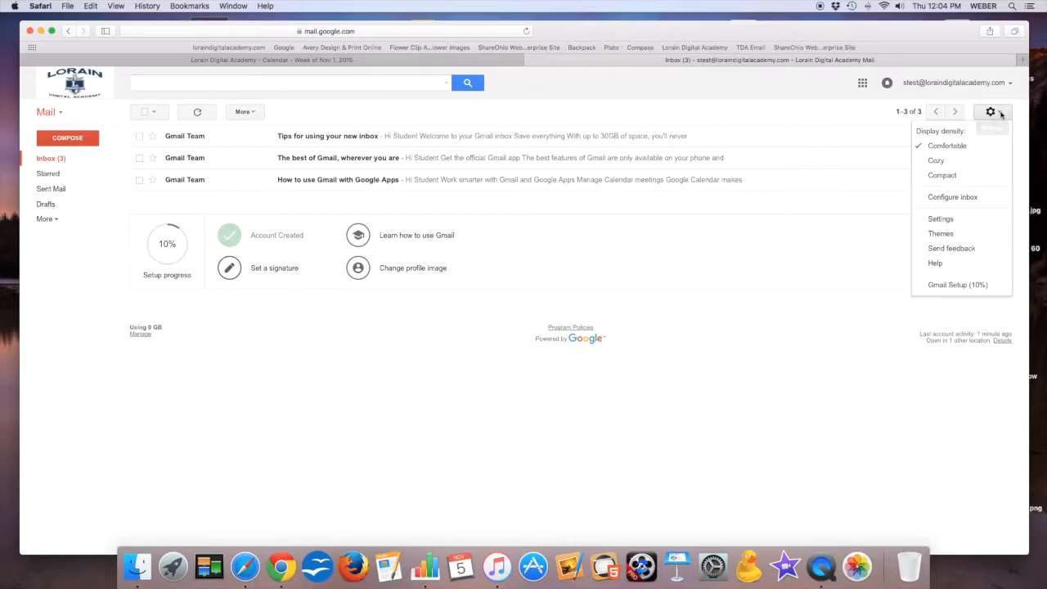
mouse_move(955, 200)
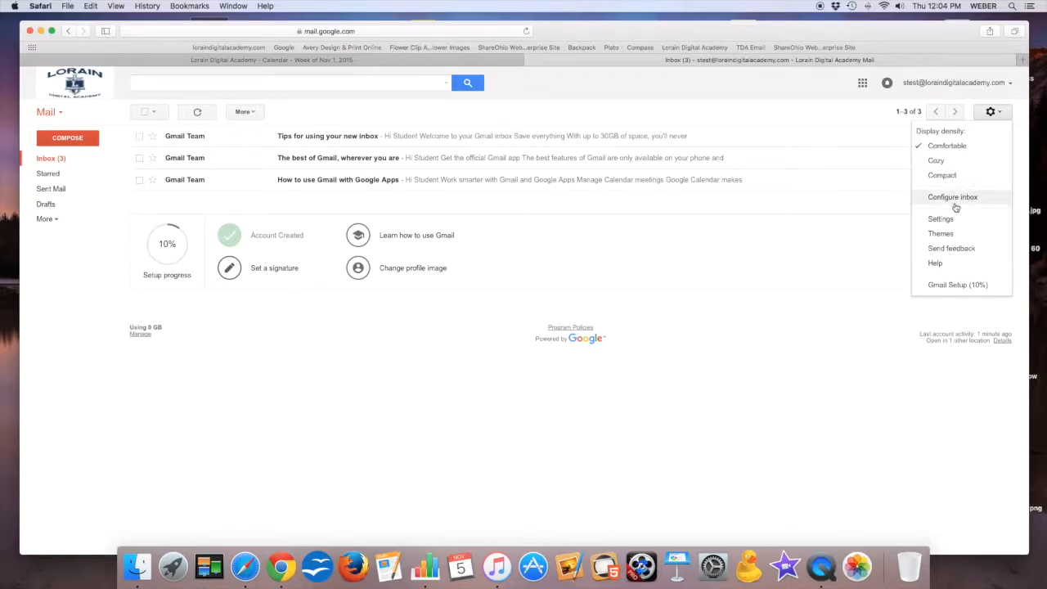
mouse_move(941, 233)
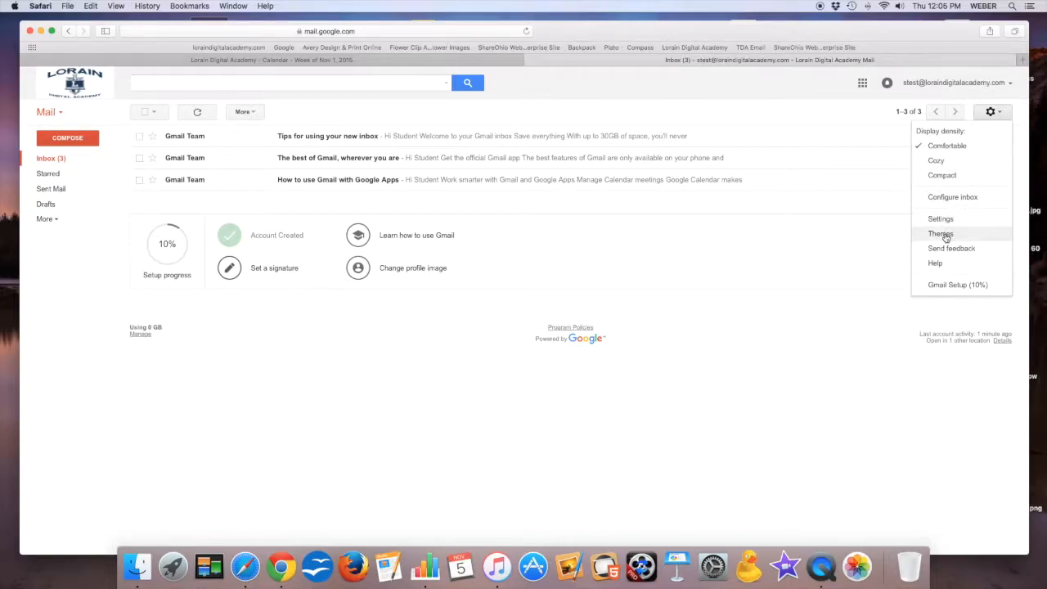
mouse_move(939, 219)
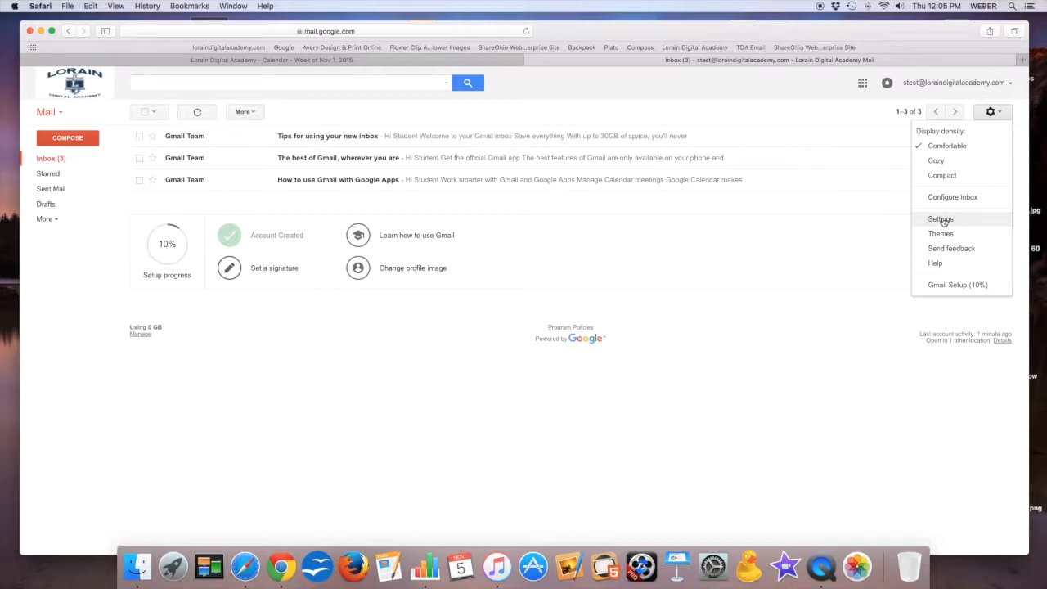
click(941, 219)
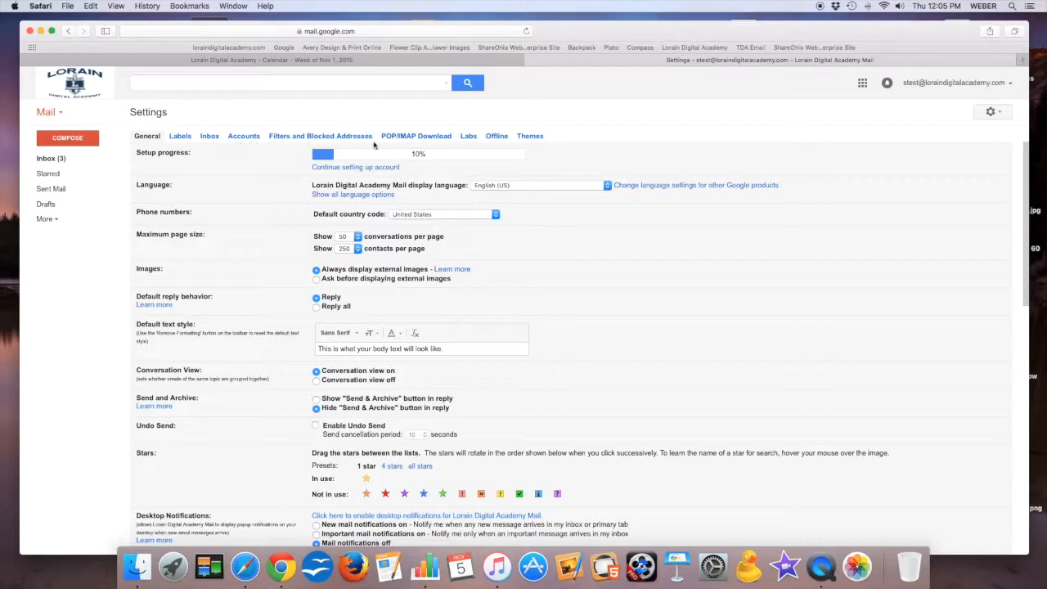
mouse_move(439, 358)
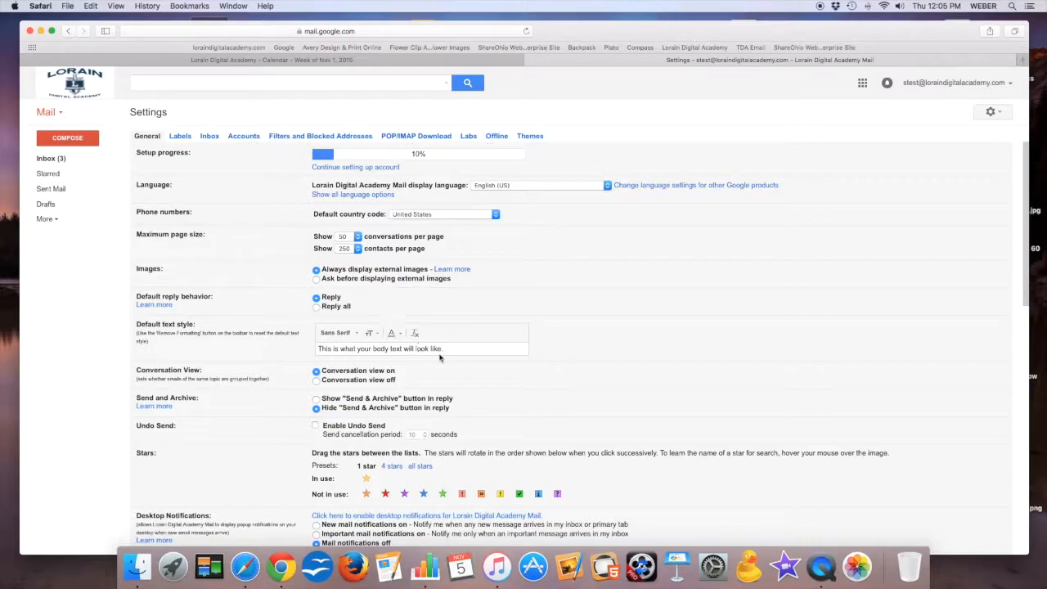
scroll(down, 3)
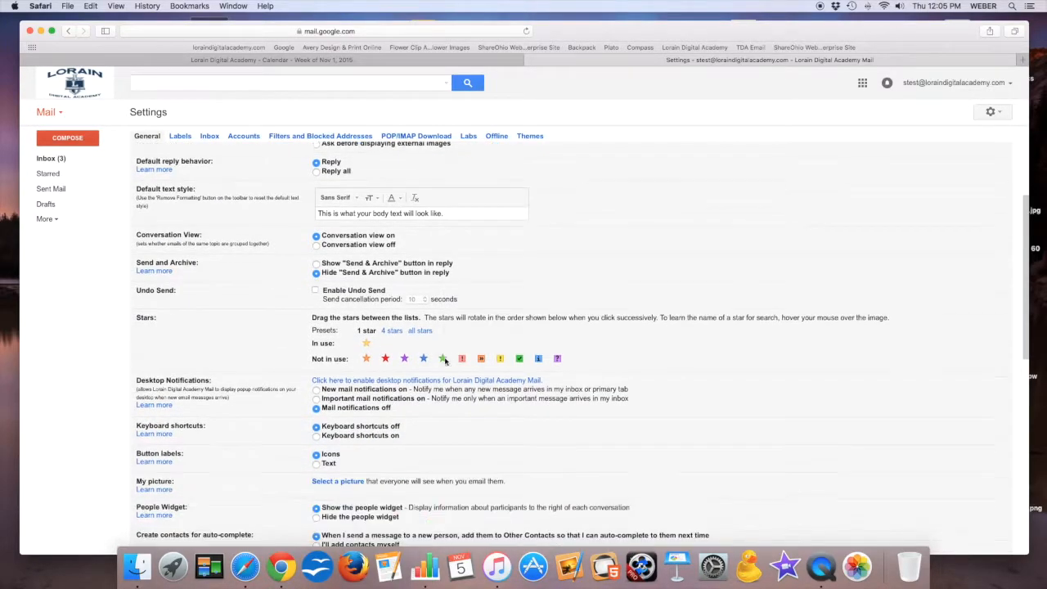
scroll(down, 3)
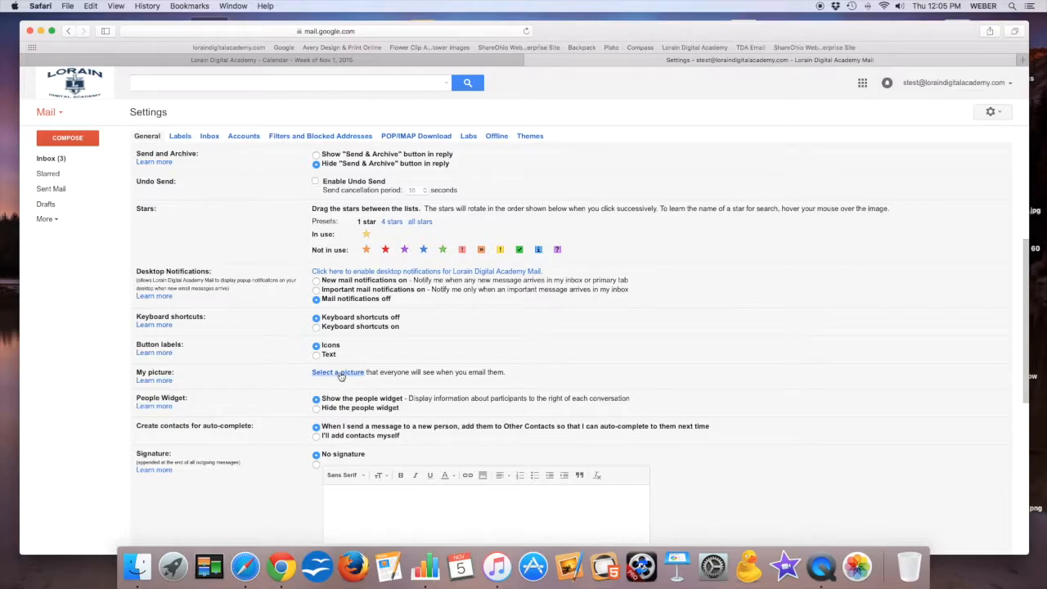
scroll(down, 3)
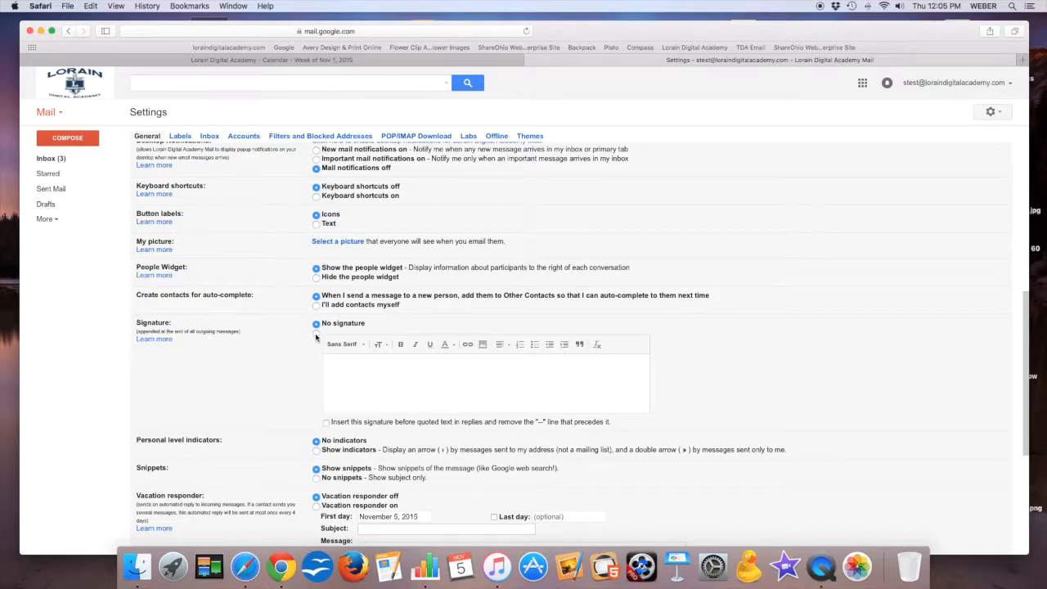
- Fill the signature box with 'Thank you' and 'Student Test' on two lines
click(316, 334)
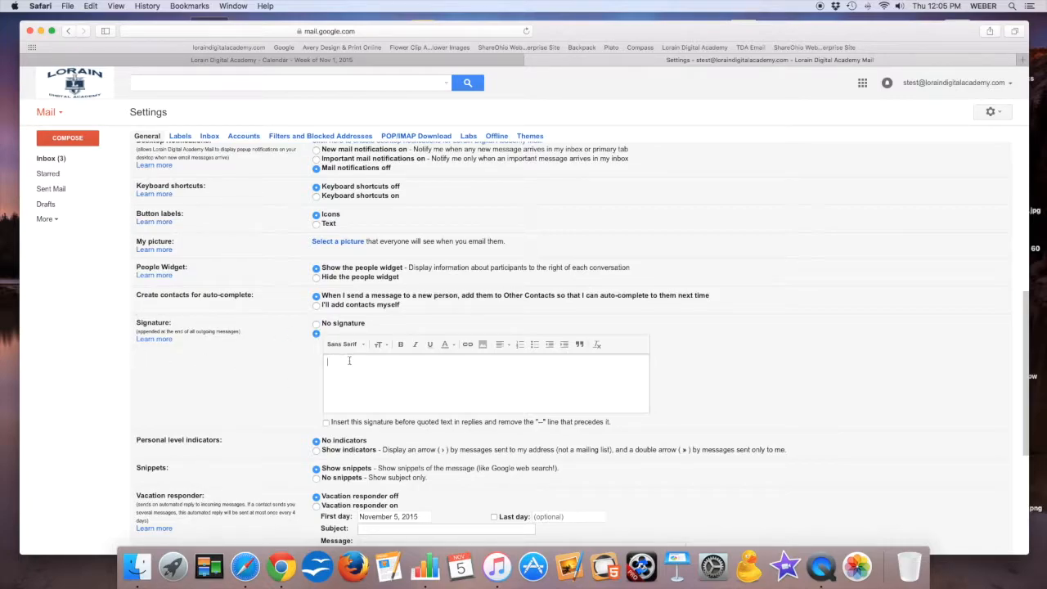
text(T)
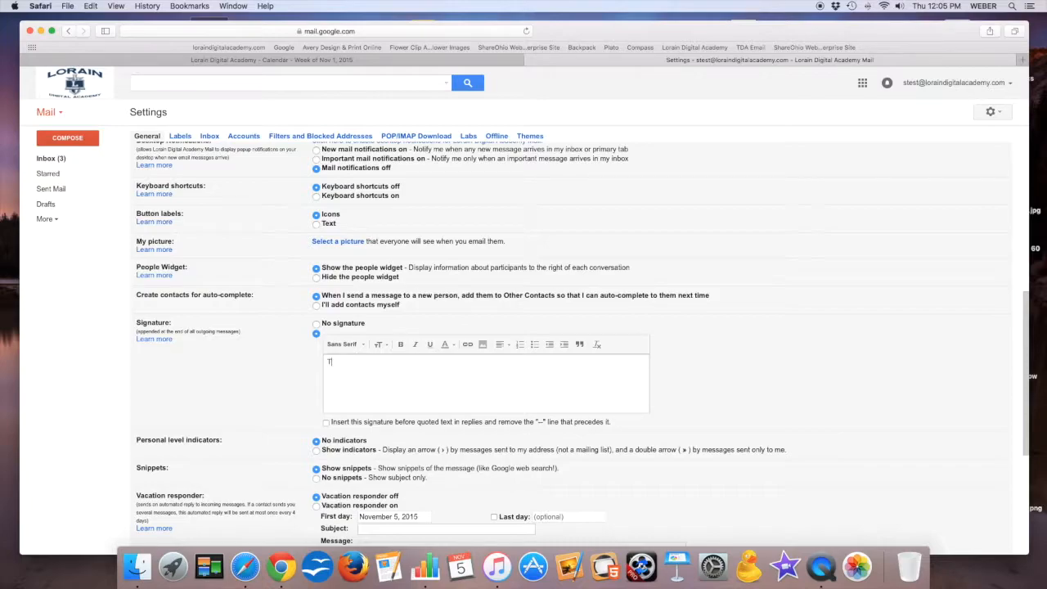
text(Thank you,)
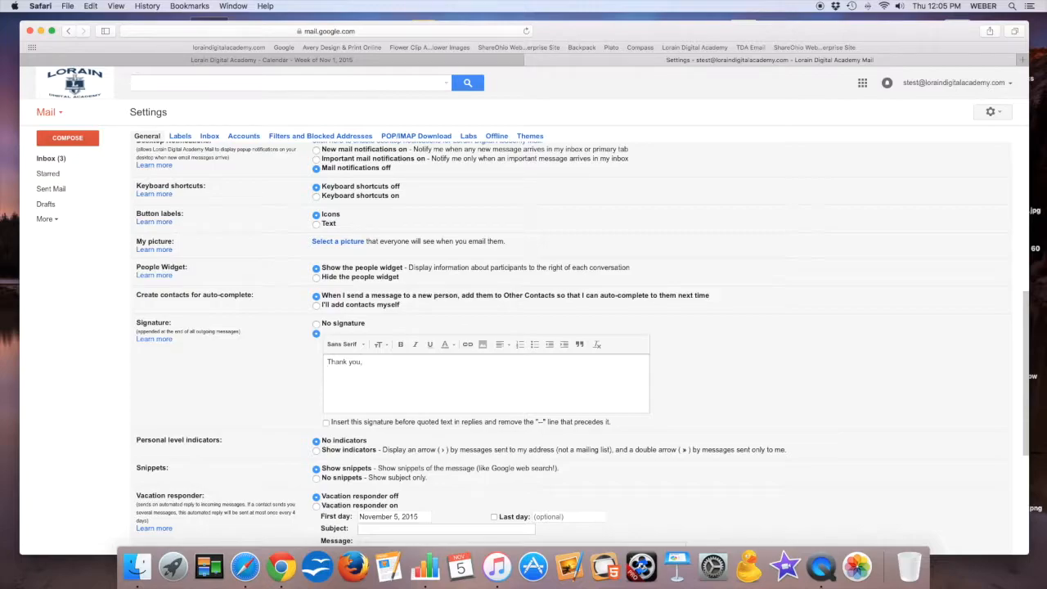
text(Student Test)
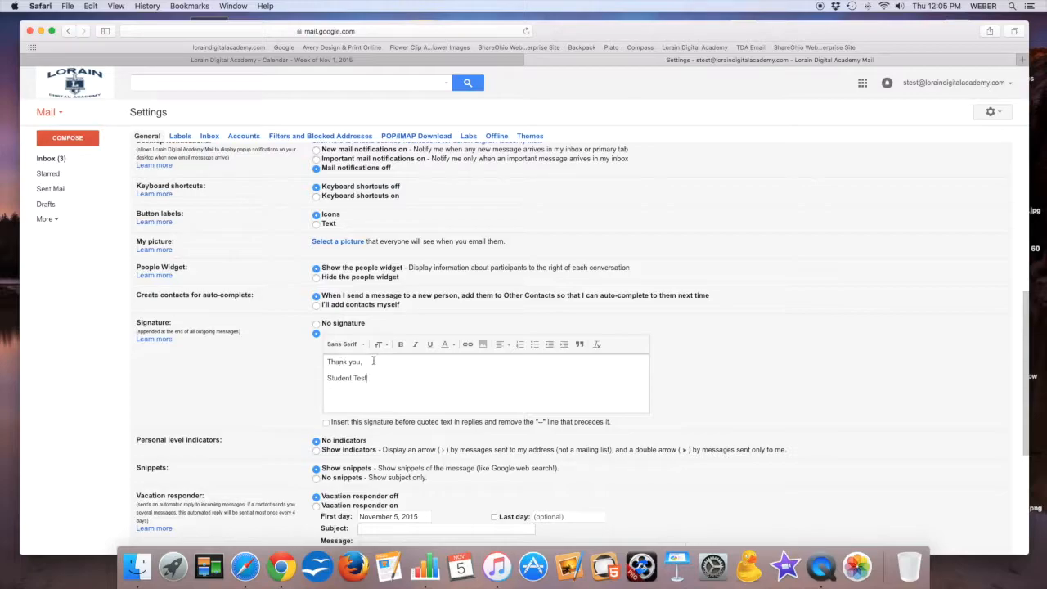
scroll(down, 3)
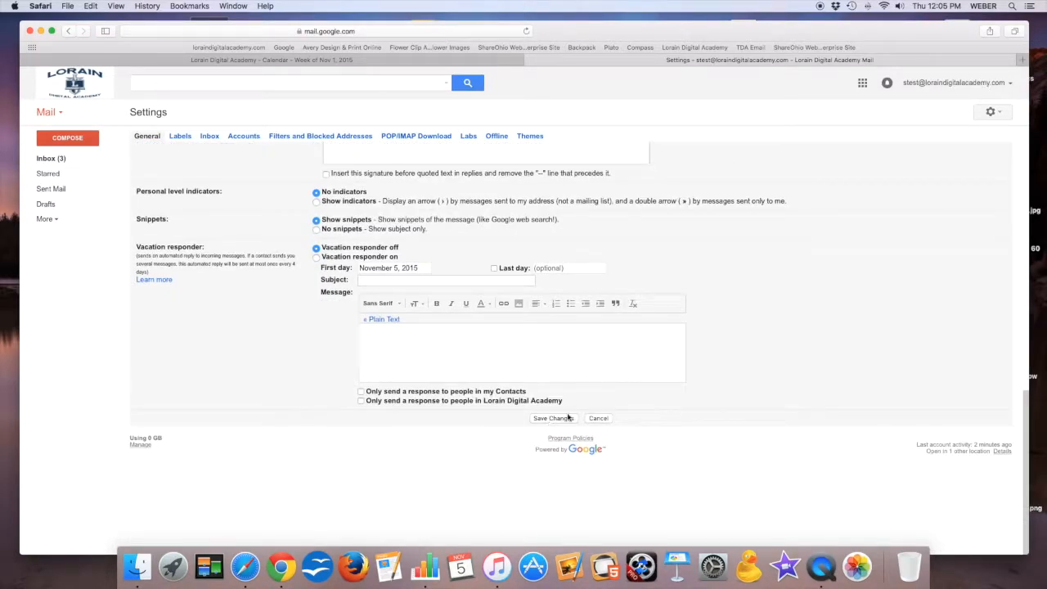
mouse_move(486, 425)
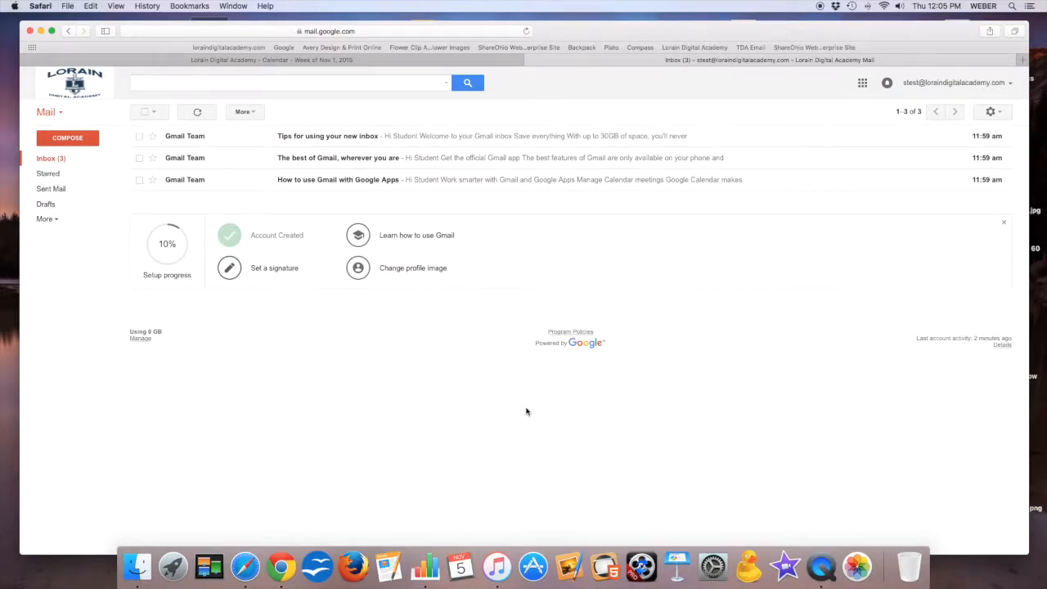
mouse_move(726, 239)
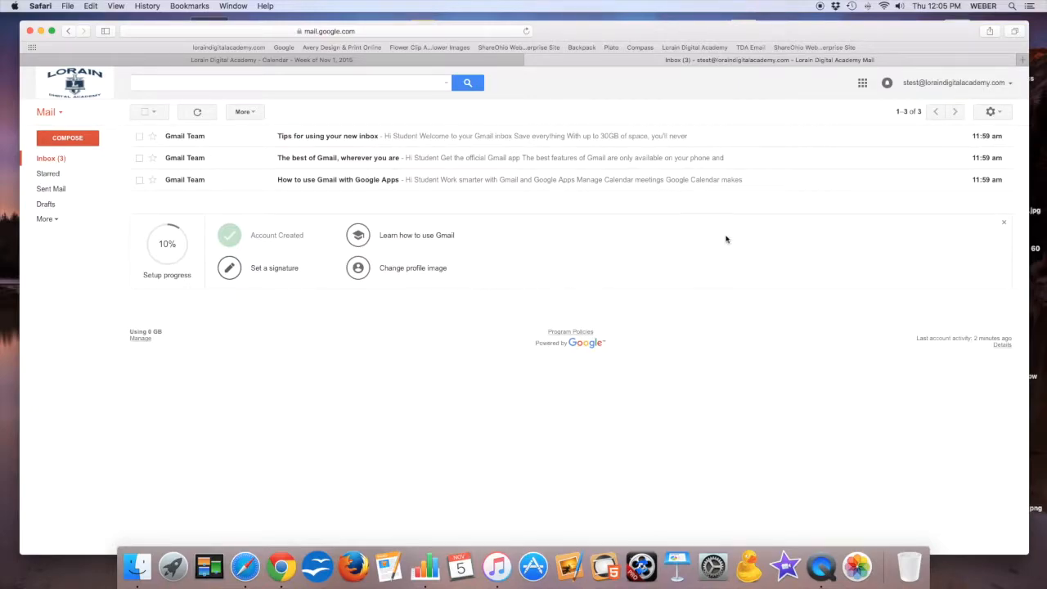
mouse_move(1009, 126)
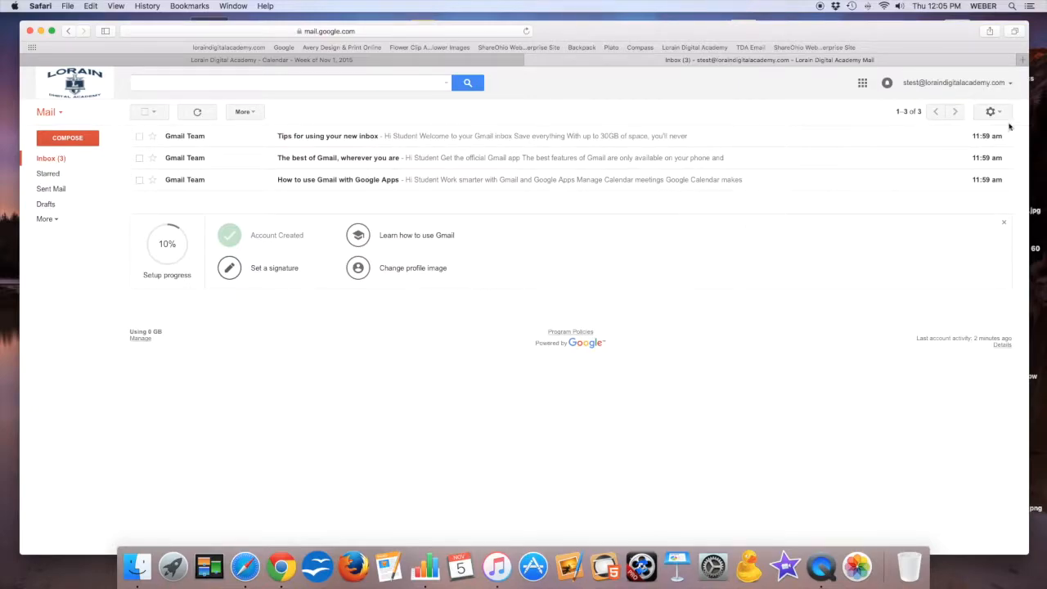
mouse_move(170, 66)
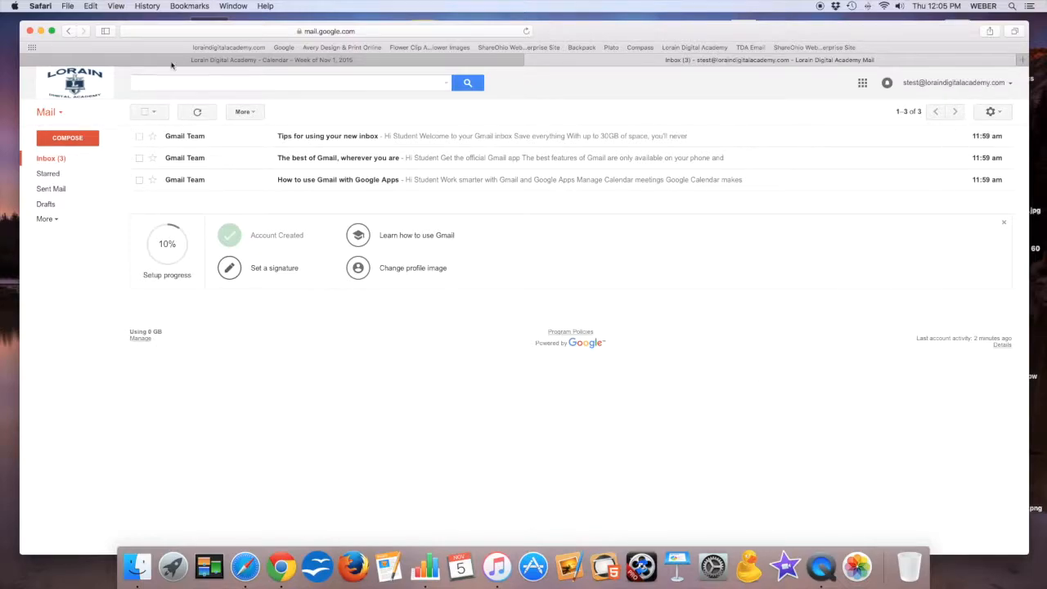
mouse_move(992, 112)
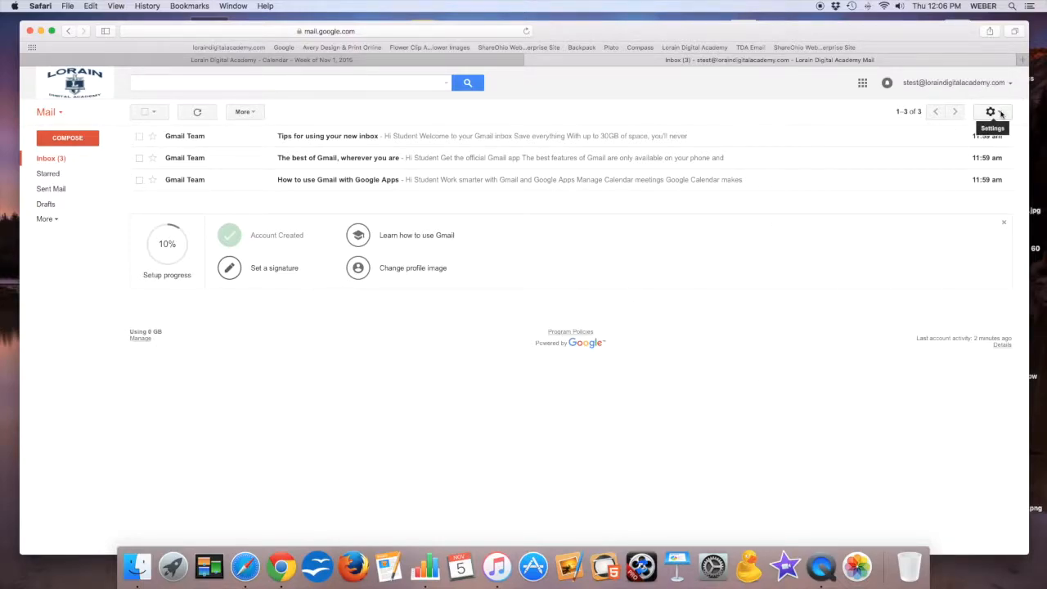
- Preview the jellyfish photo theme, then the forest-path photo theme, without saving
click(991, 111)
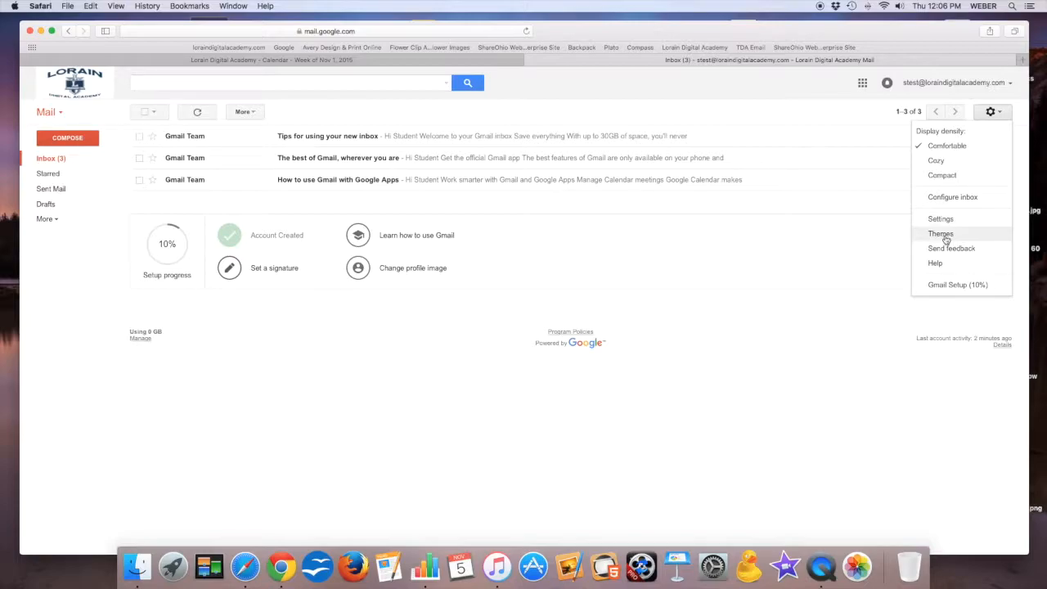
click(938, 232)
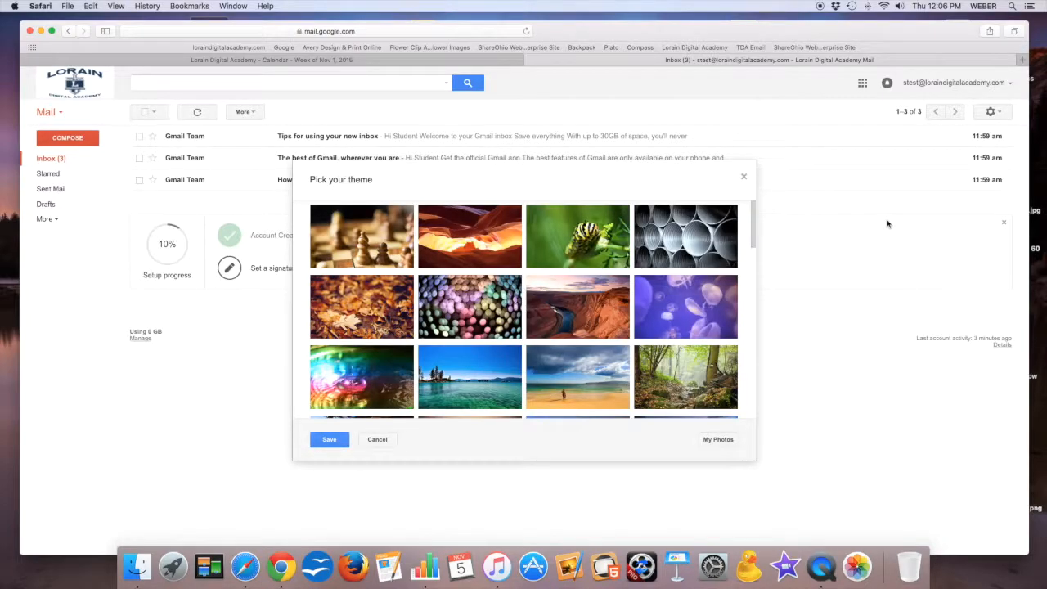
click(685, 307)
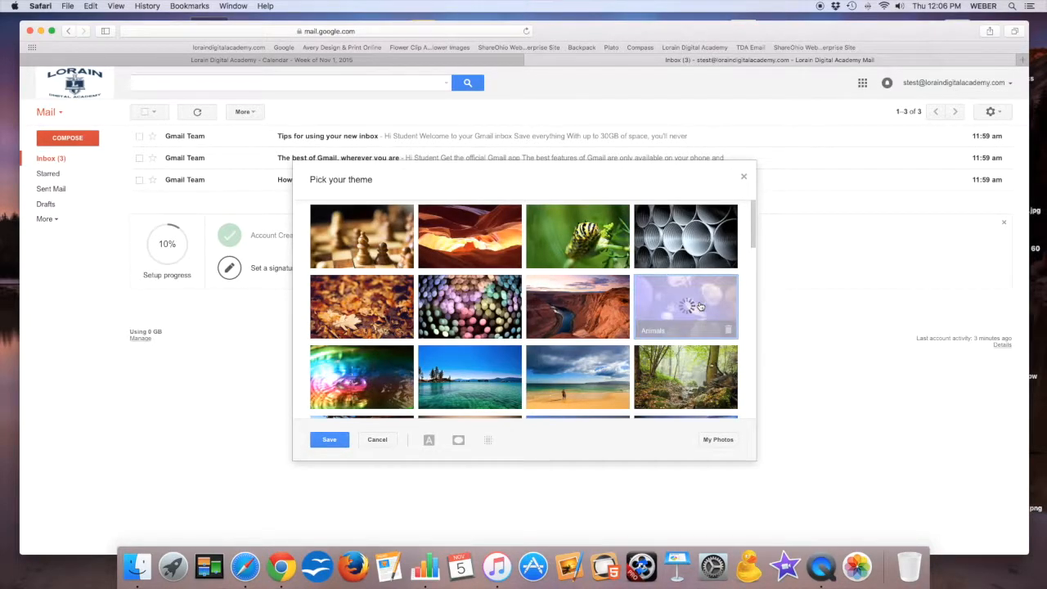
click(686, 308)
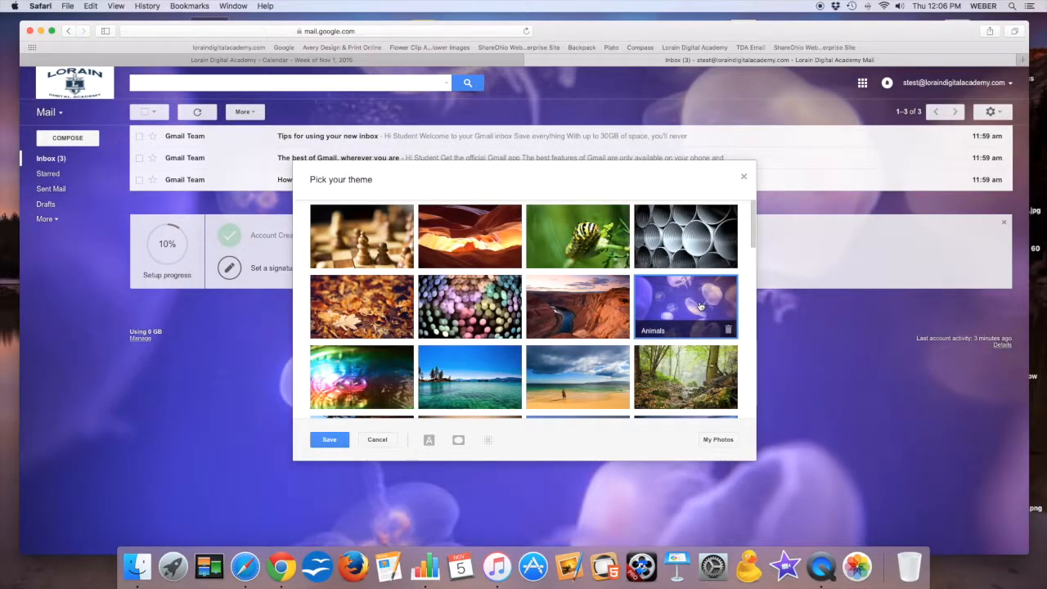
mouse_move(685, 377)
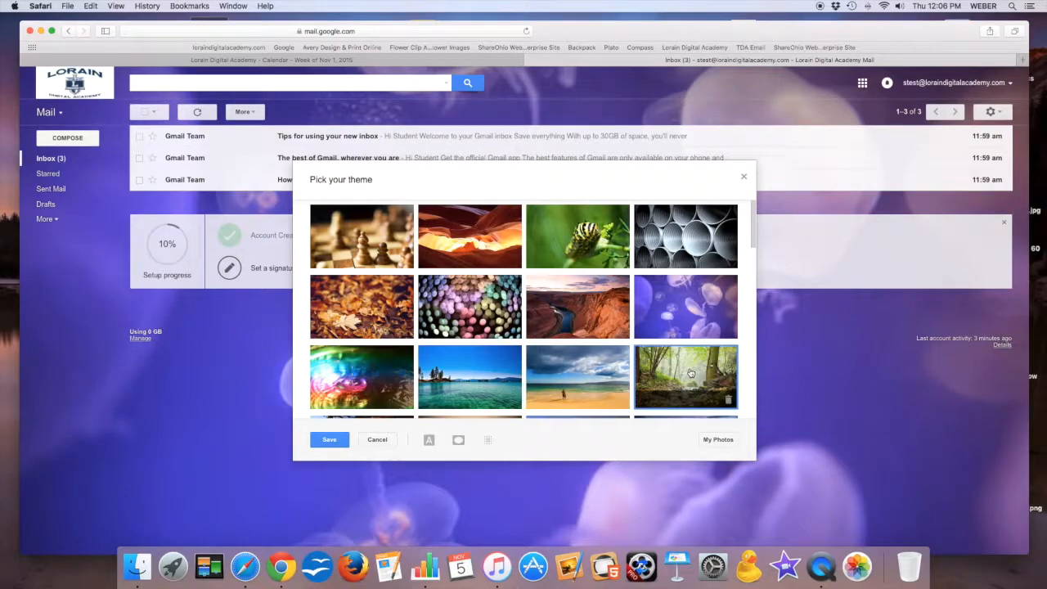
click(685, 376)
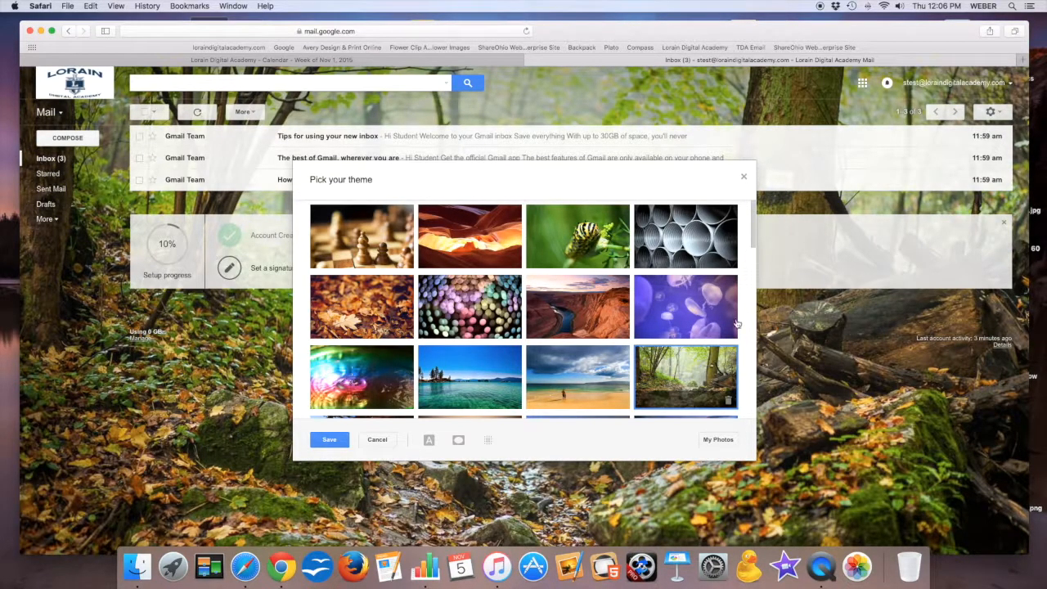
- Preview the lavender plain-colour theme, then the green one, without saving
scroll(down, 3)
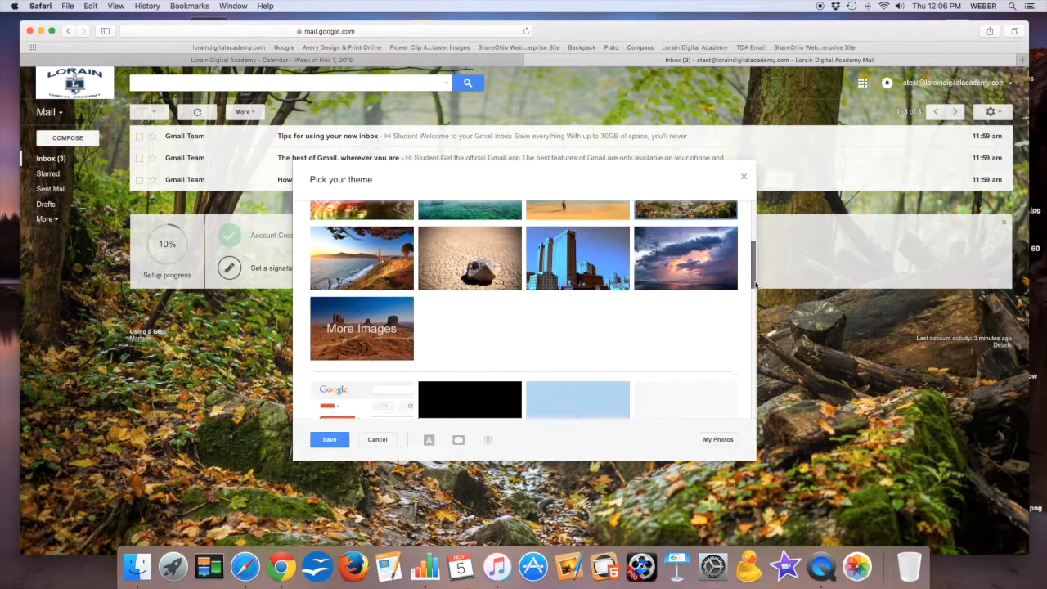
scroll(down, 3)
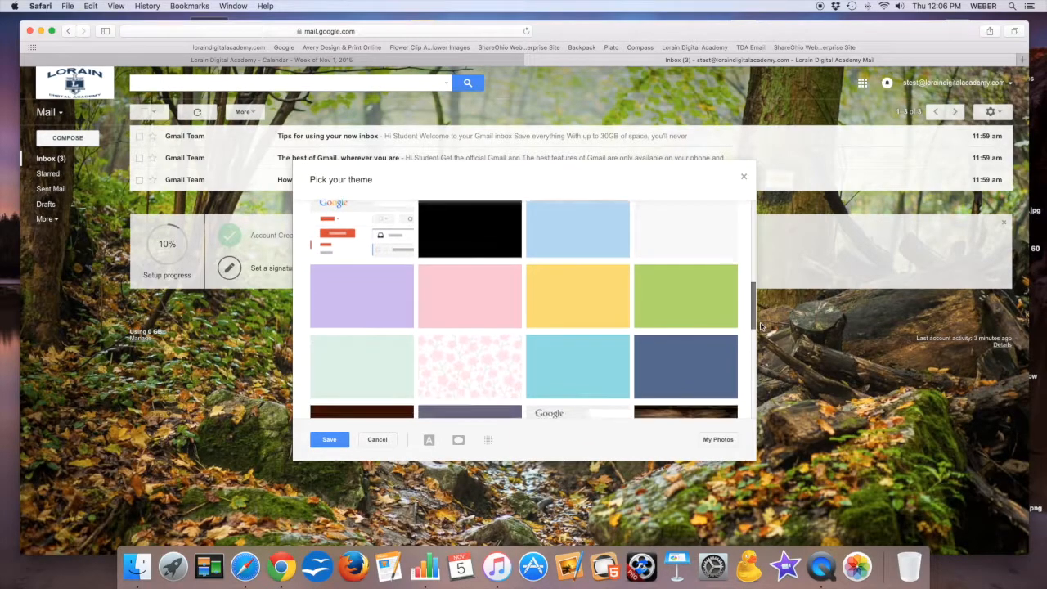
click(360, 294)
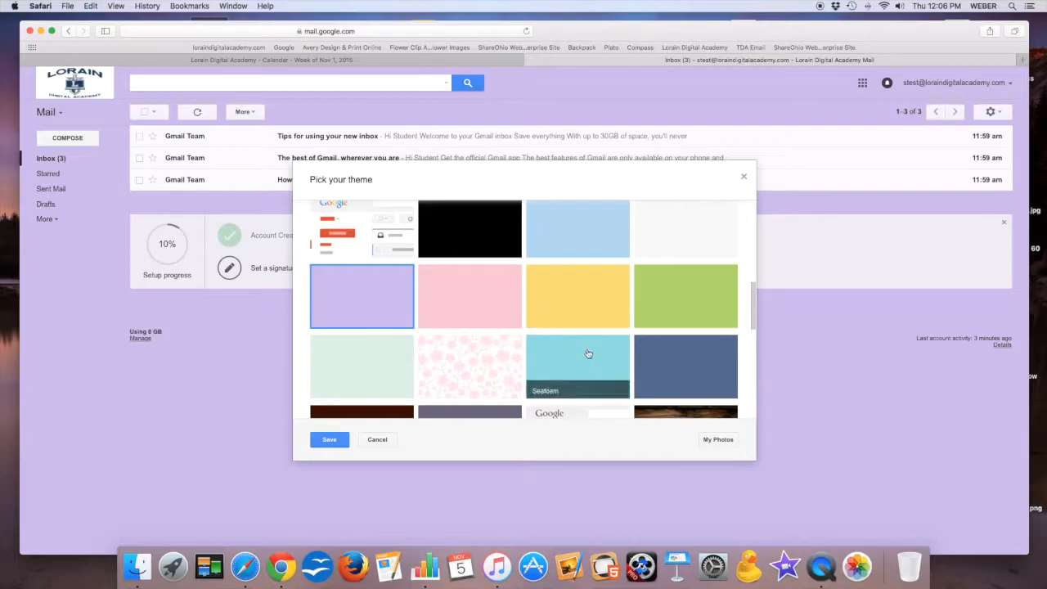
mouse_move(661, 301)
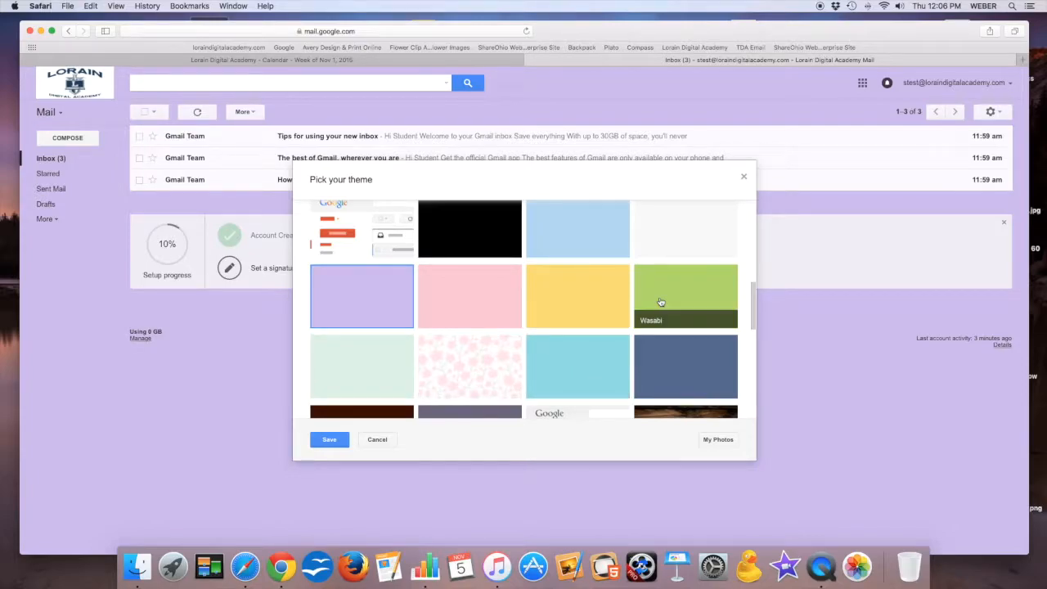
click(686, 296)
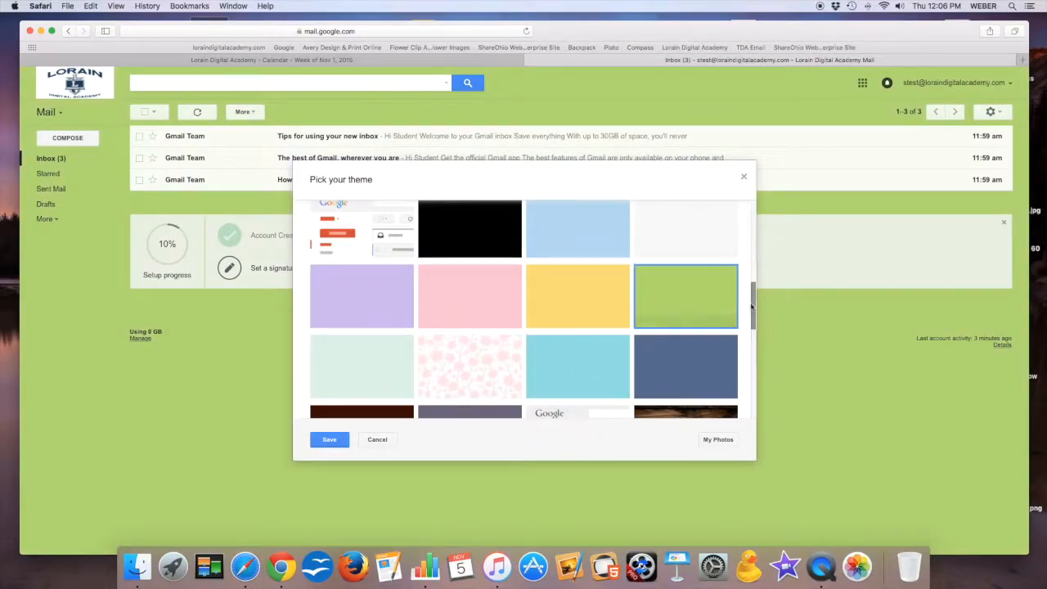
scroll(down, 3)
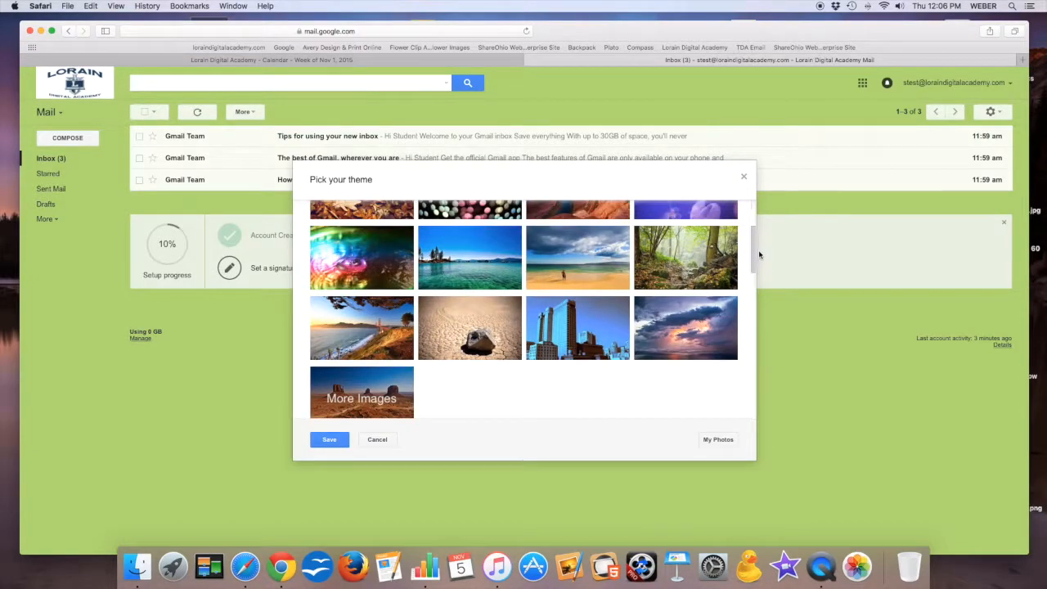
- Save the cloudy sky photo theme with its background lightly blurred
click(685, 327)
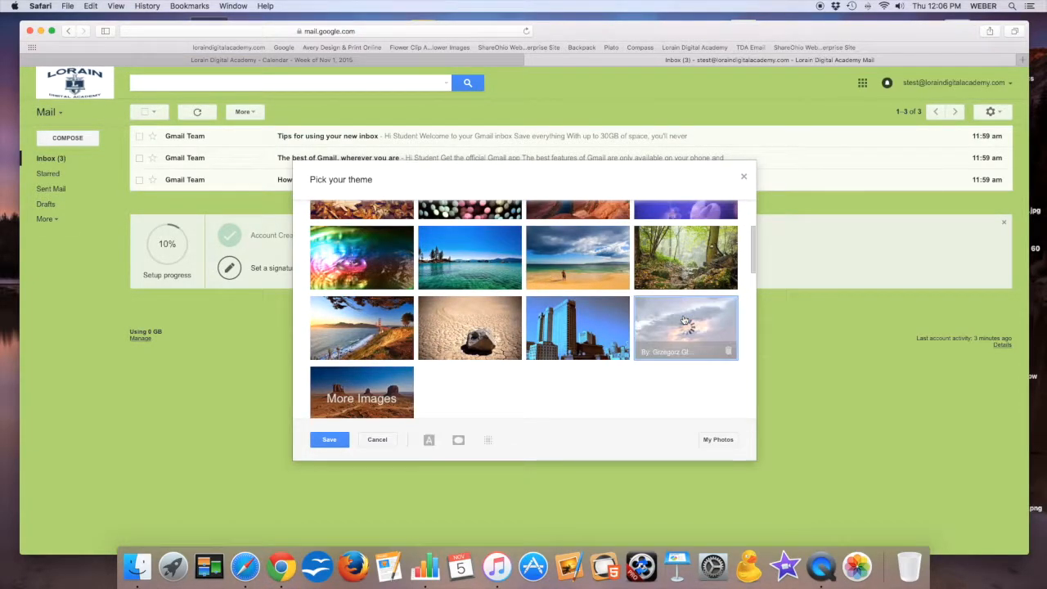
click(685, 327)
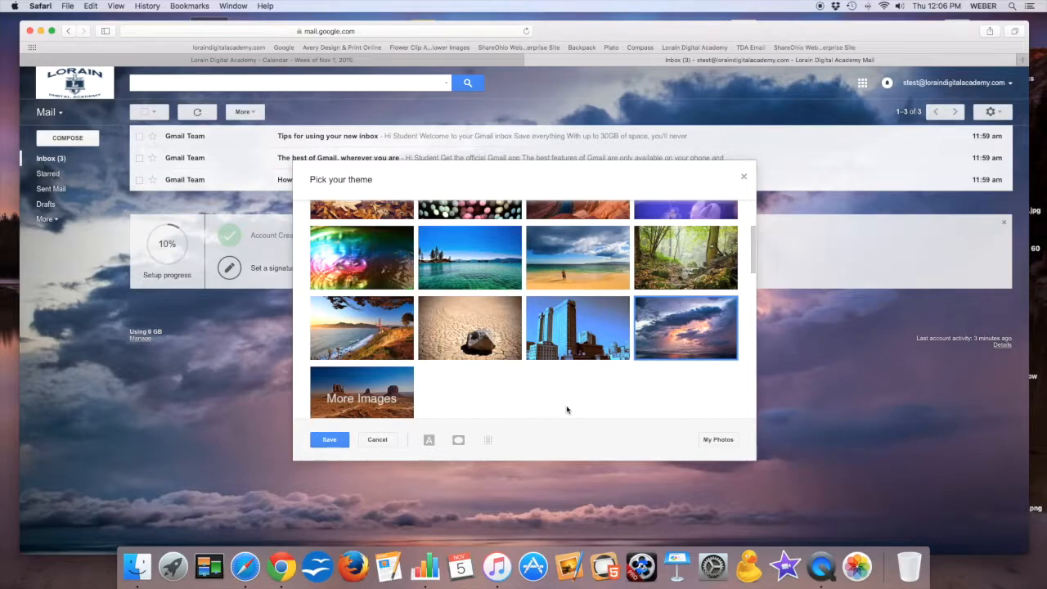
mouse_move(487, 440)
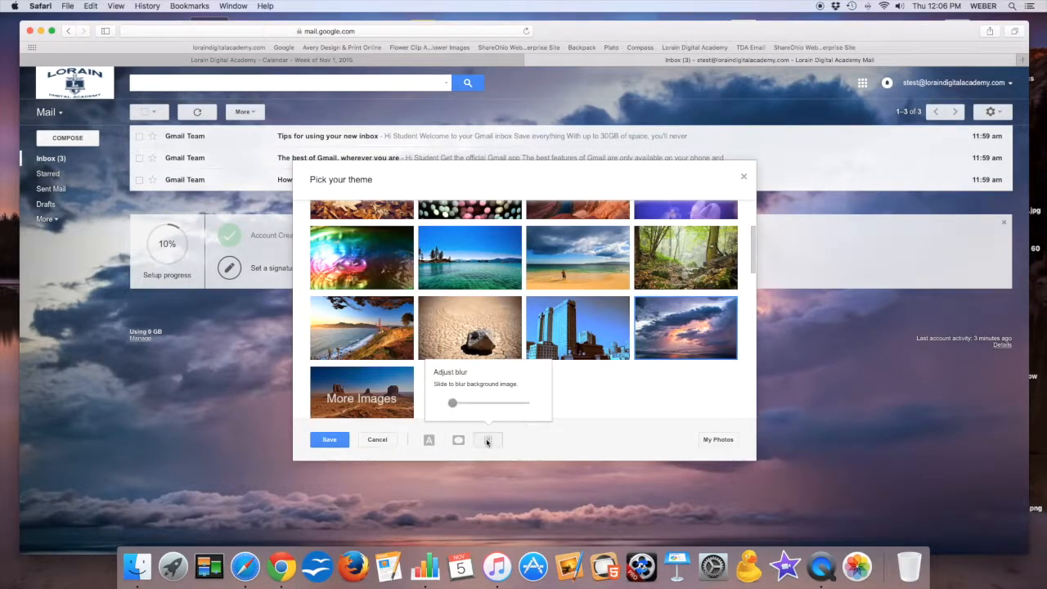
drag(451, 403, 504, 403)
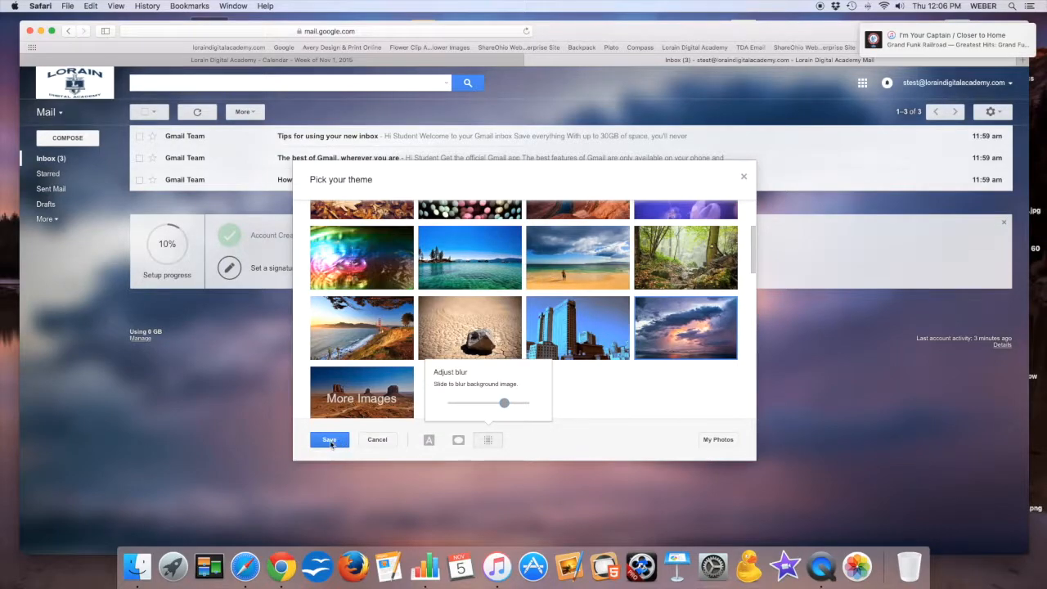
click(329, 438)
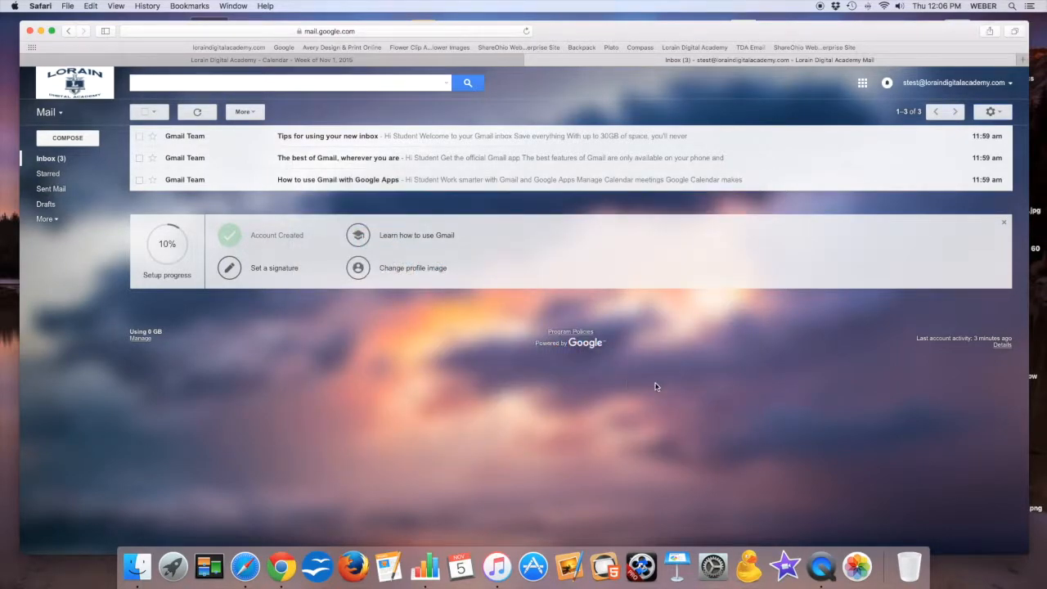
mouse_move(733, 357)
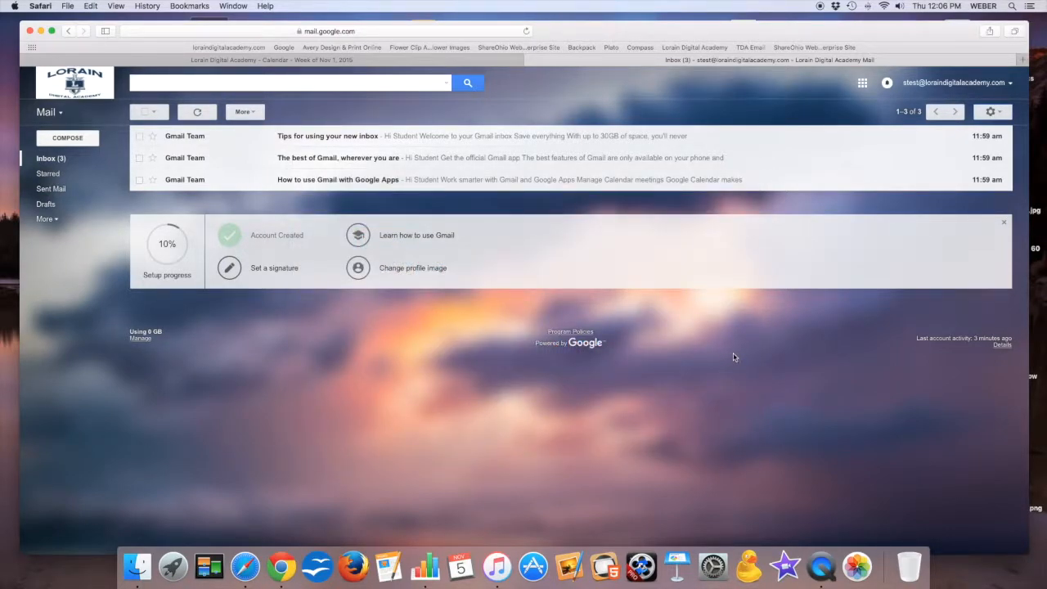